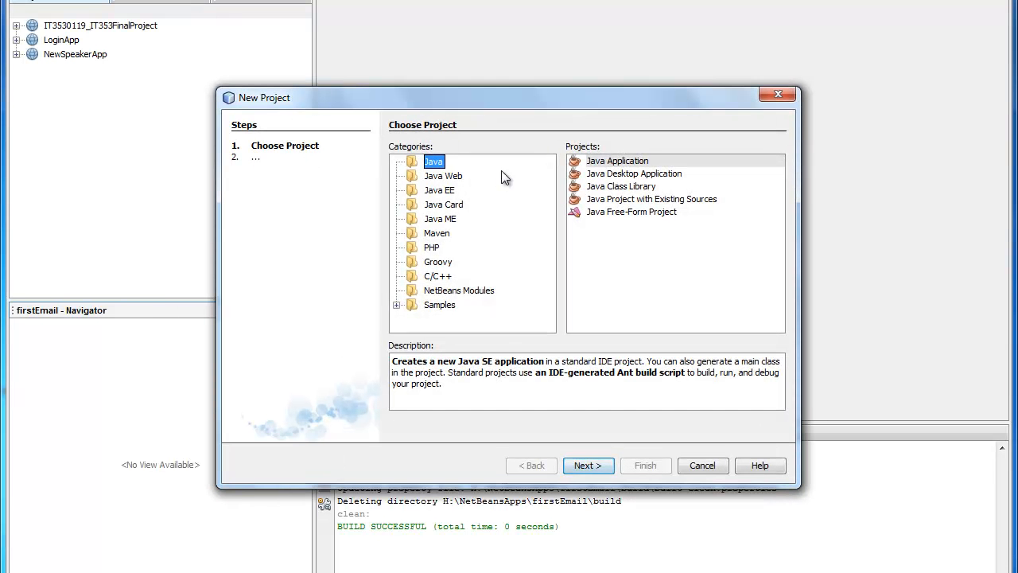
Create a new Java Application project named gmailEmail with main class gmailemail.GmailEmail
click(617, 160)
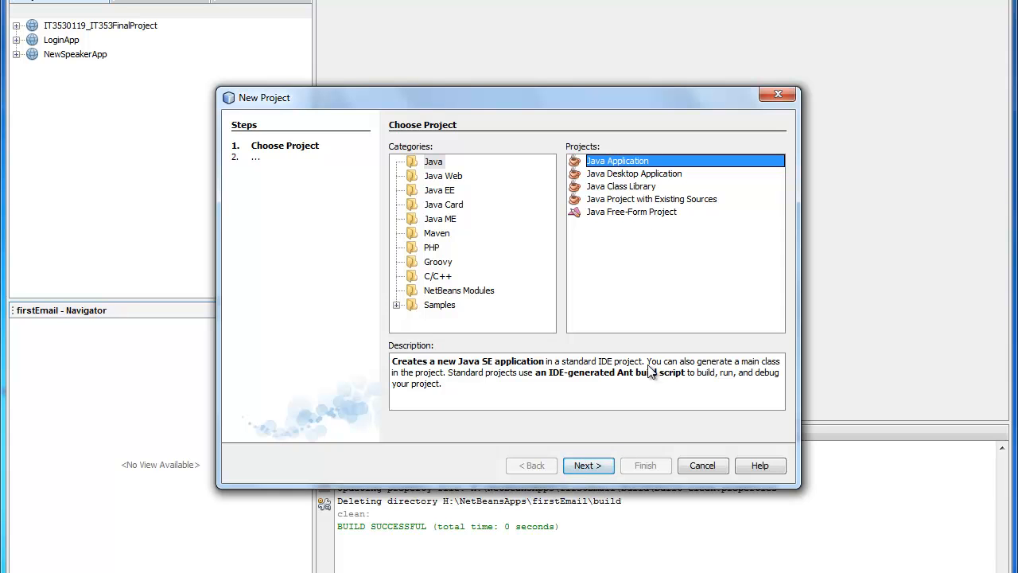
click(588, 466)
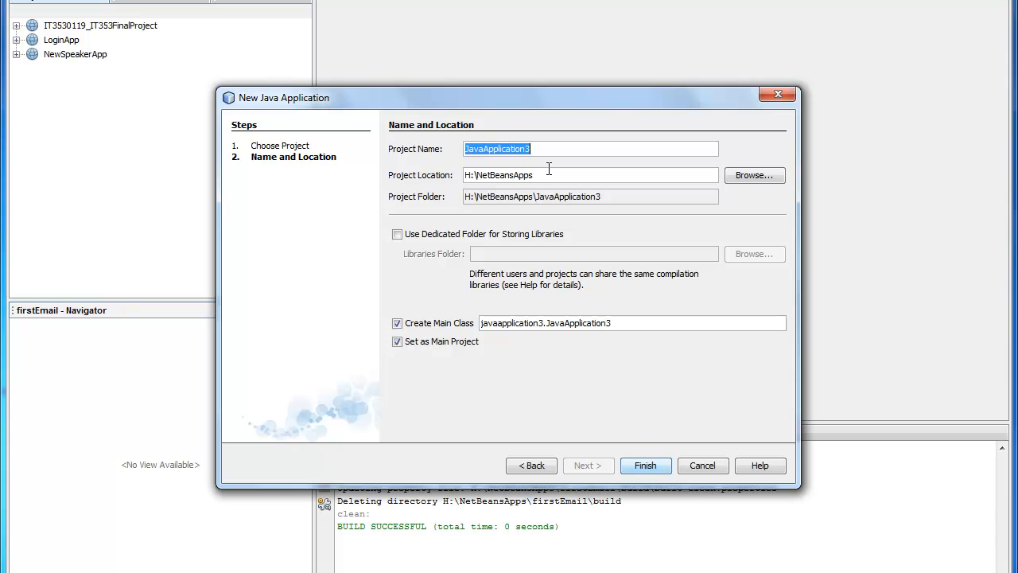
text(ge)
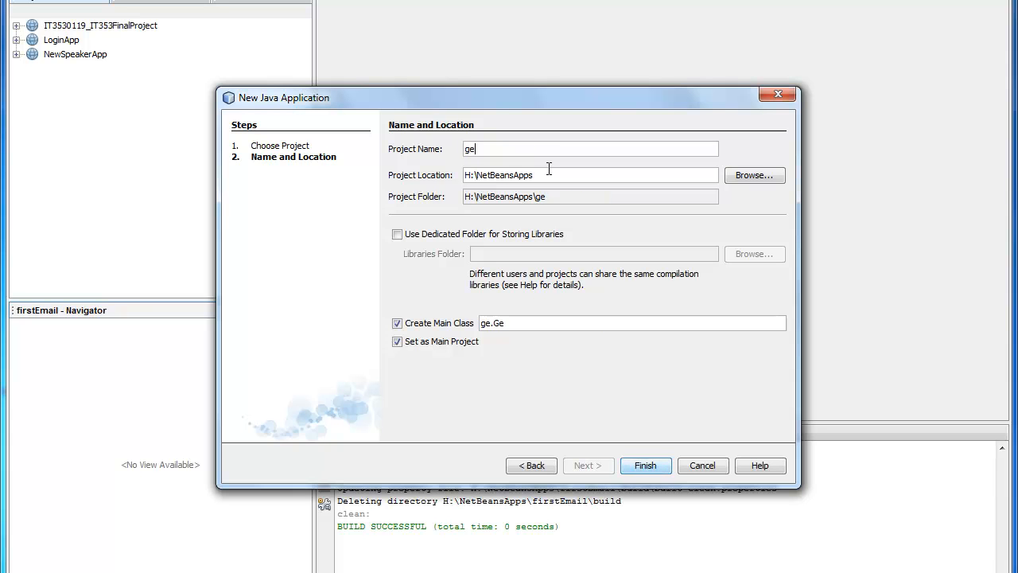
text(mailEmail)
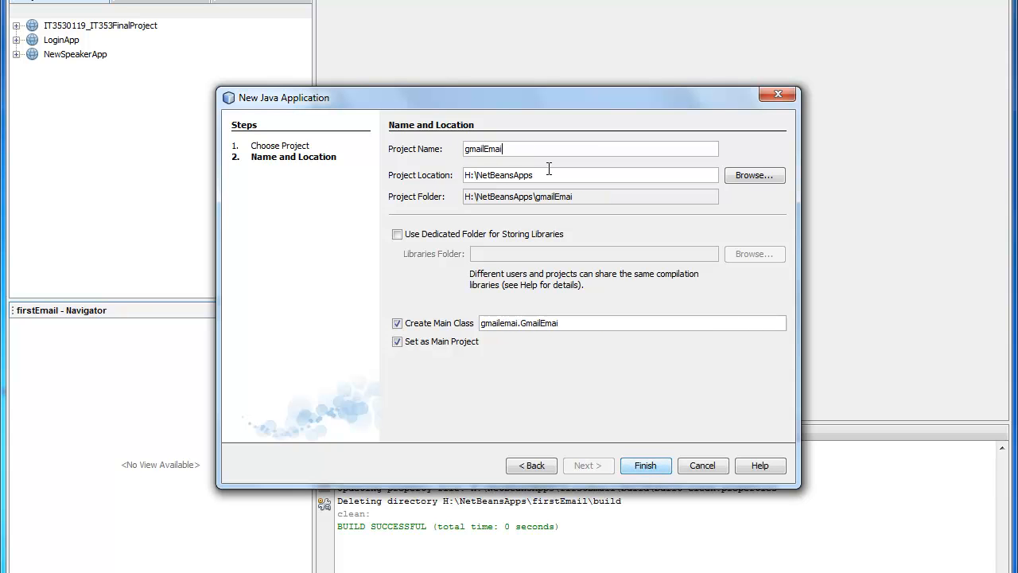
text(l)
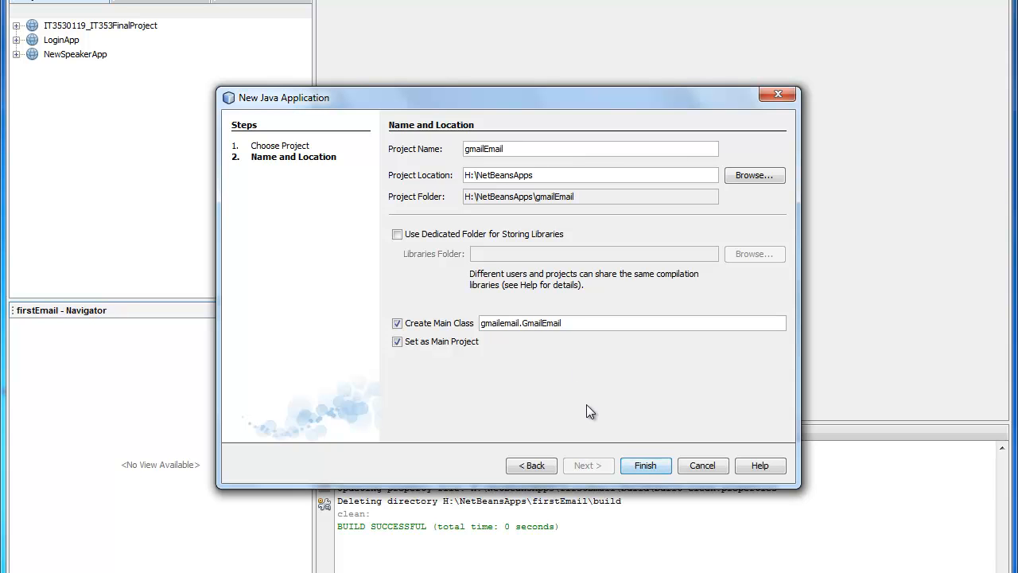
mouse_move(646, 465)
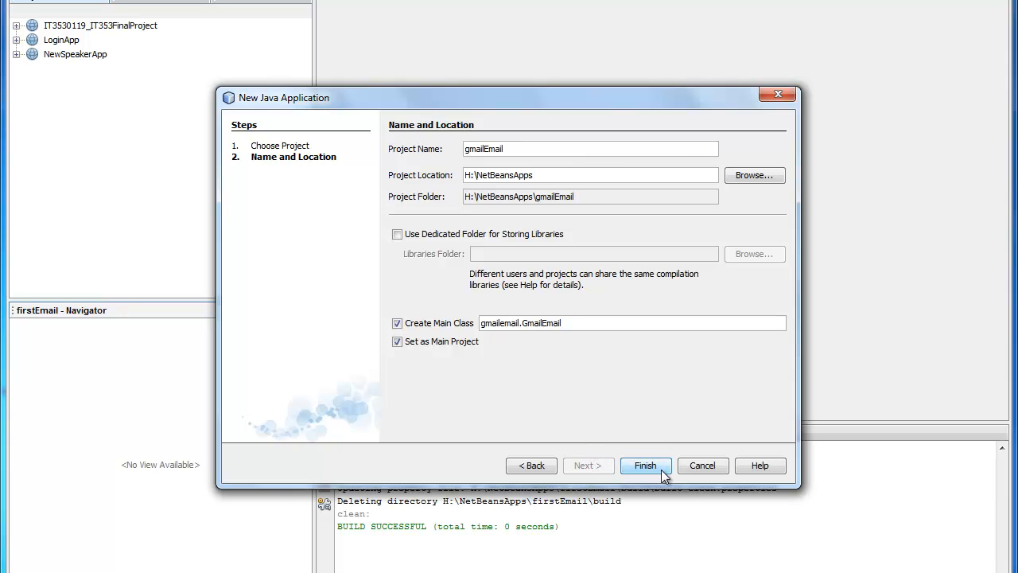
click(646, 465)
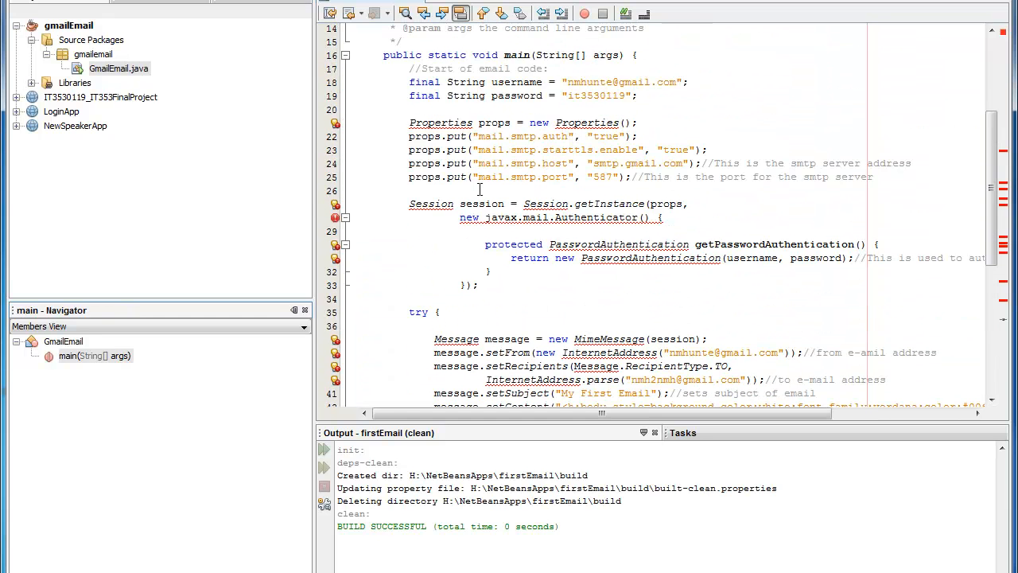
Scroll through the pasted email-sending code in GmailEmail.java to review it
scroll(down, 3)
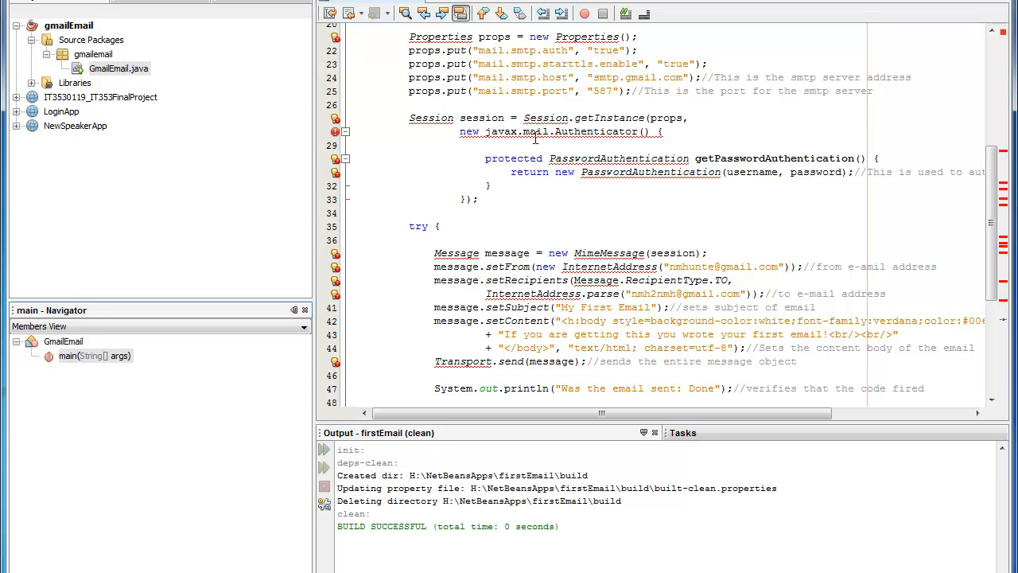
scroll(down, 3)
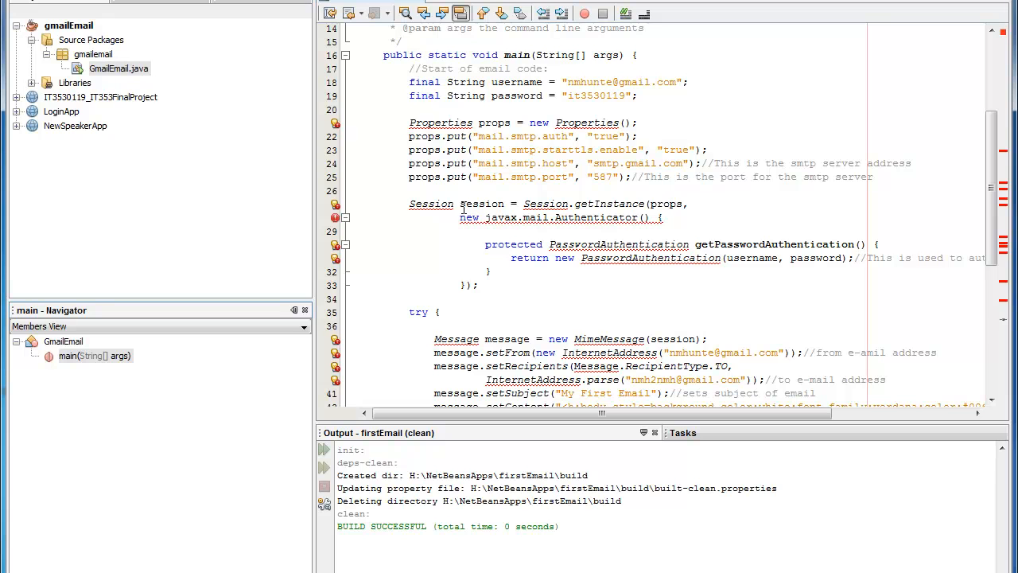
mouse_move(299, 137)
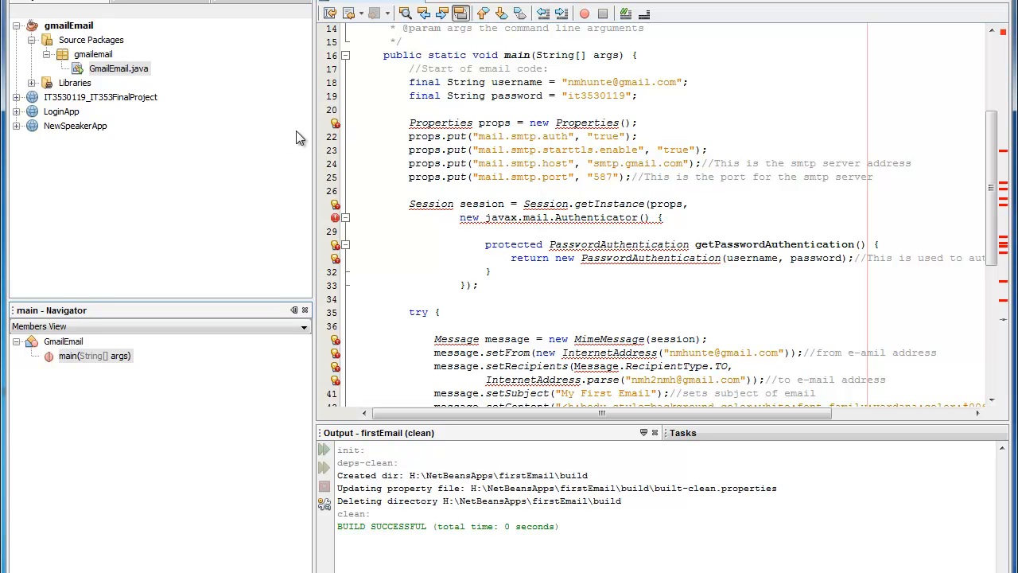
mouse_move(398, 153)
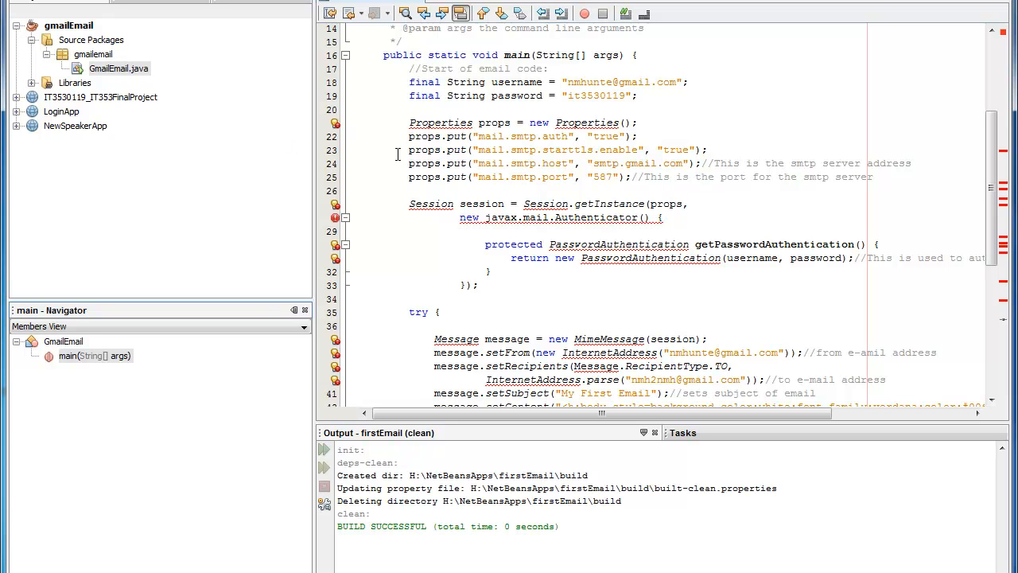
Add mail.jar as a compile-time library in the gmailEmail Project Properties
right_click(70, 25)
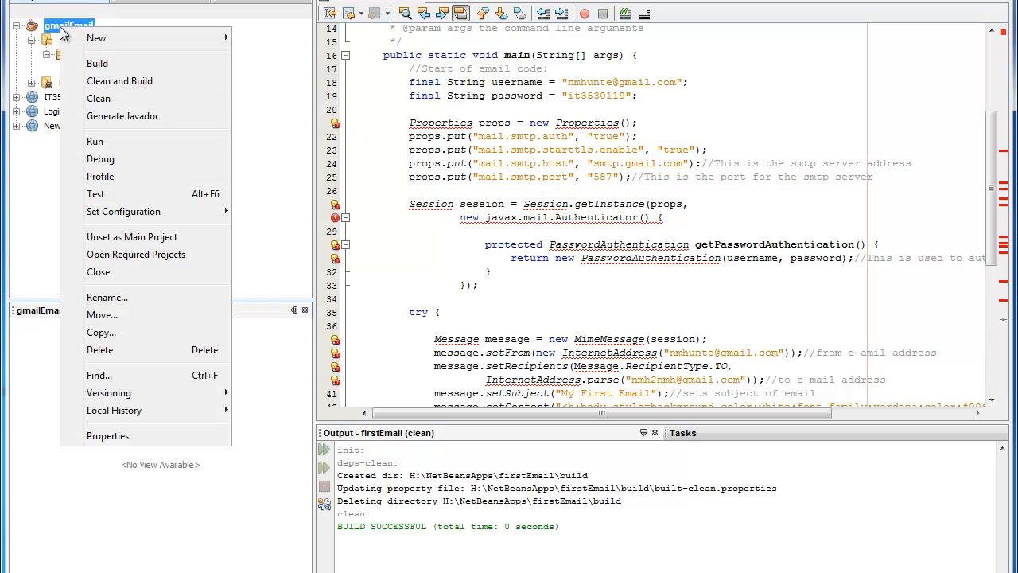
mouse_move(108, 393)
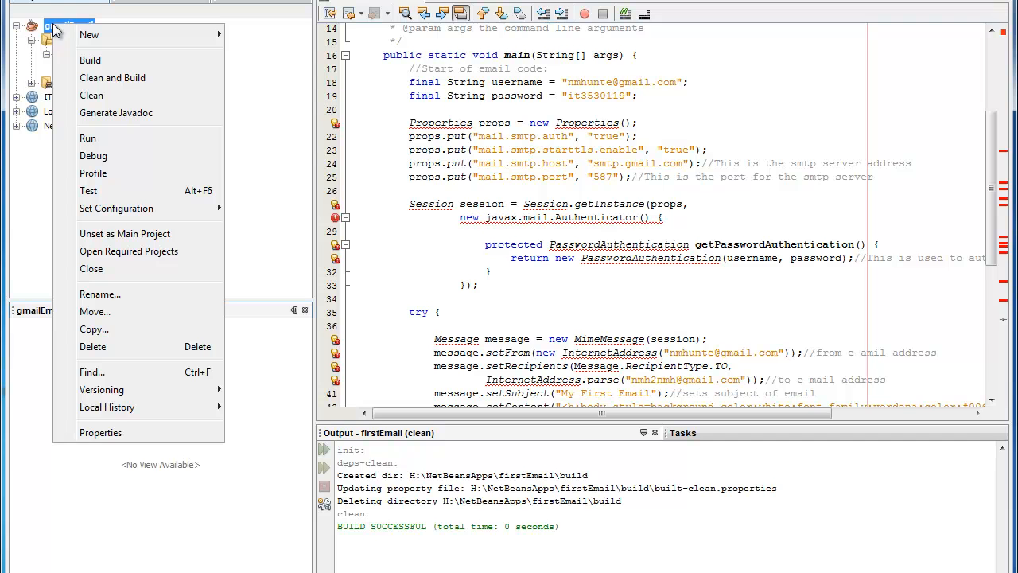
click(100, 432)
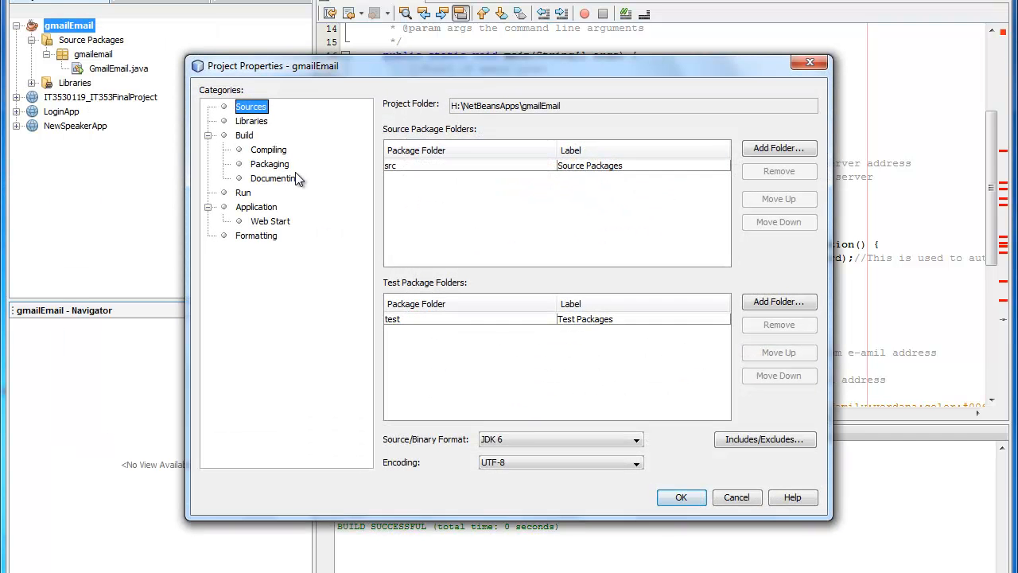
click(252, 120)
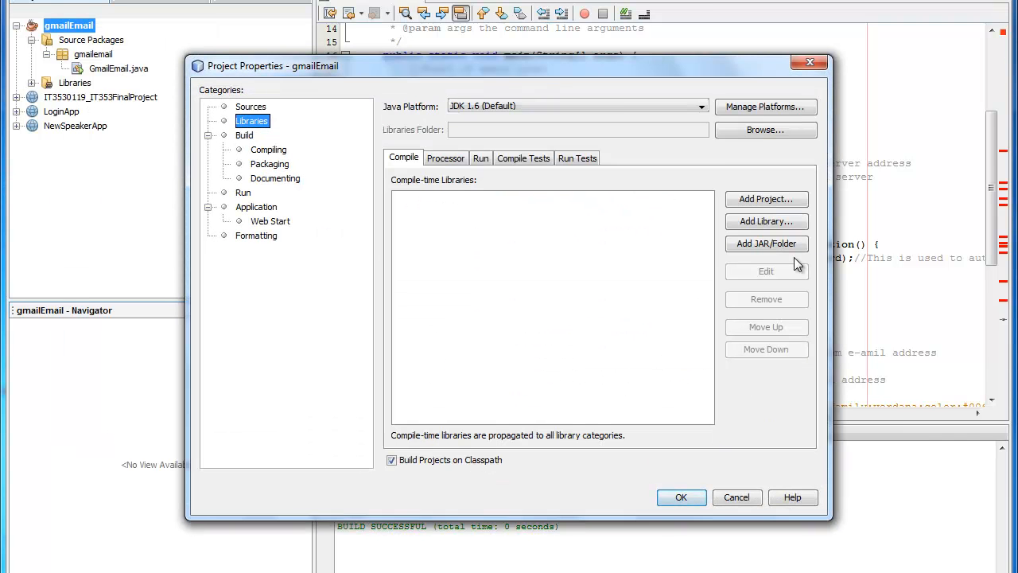
mouse_move(766, 243)
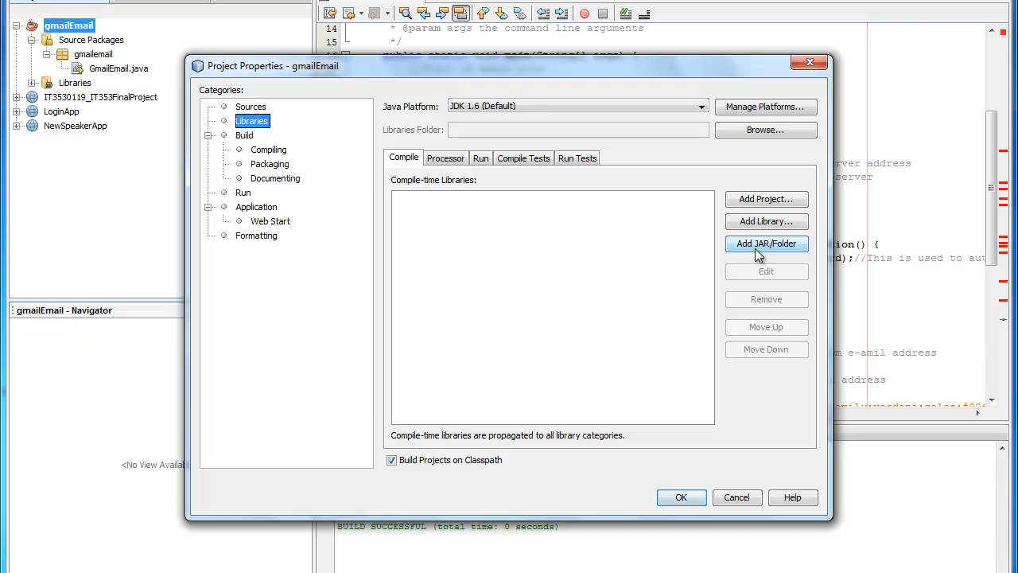
click(765, 243)
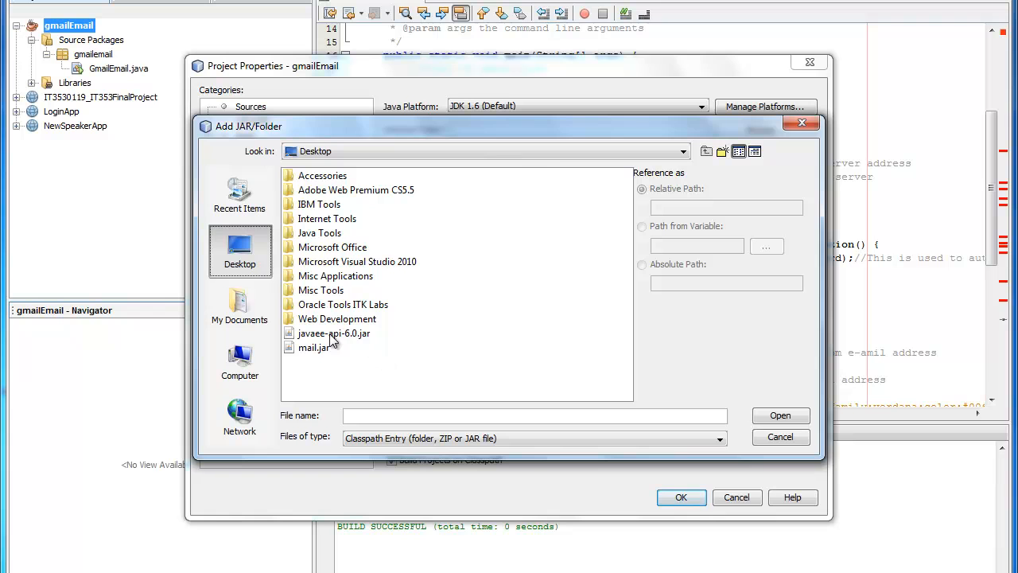
mouse_move(319, 350)
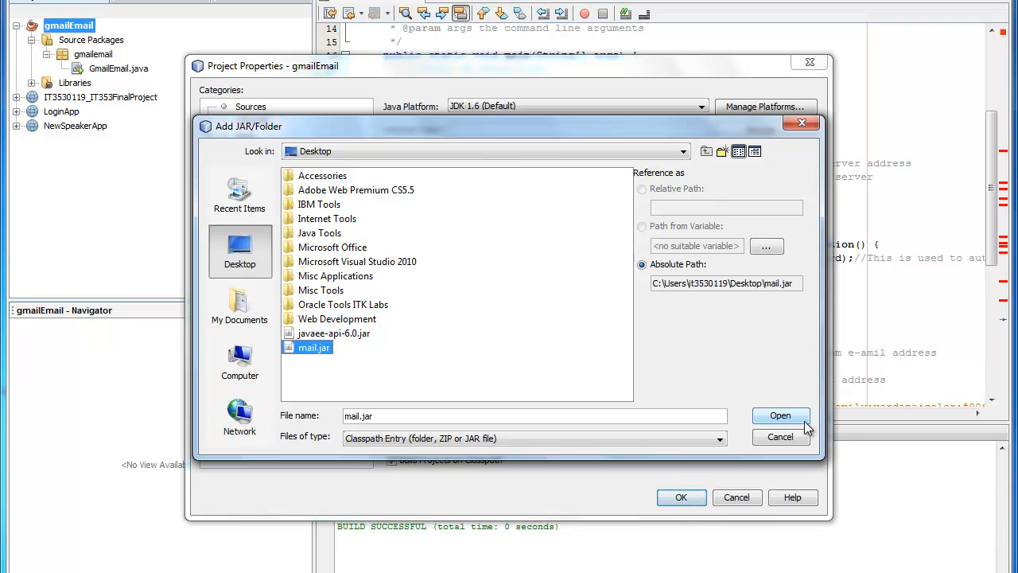
click(780, 415)
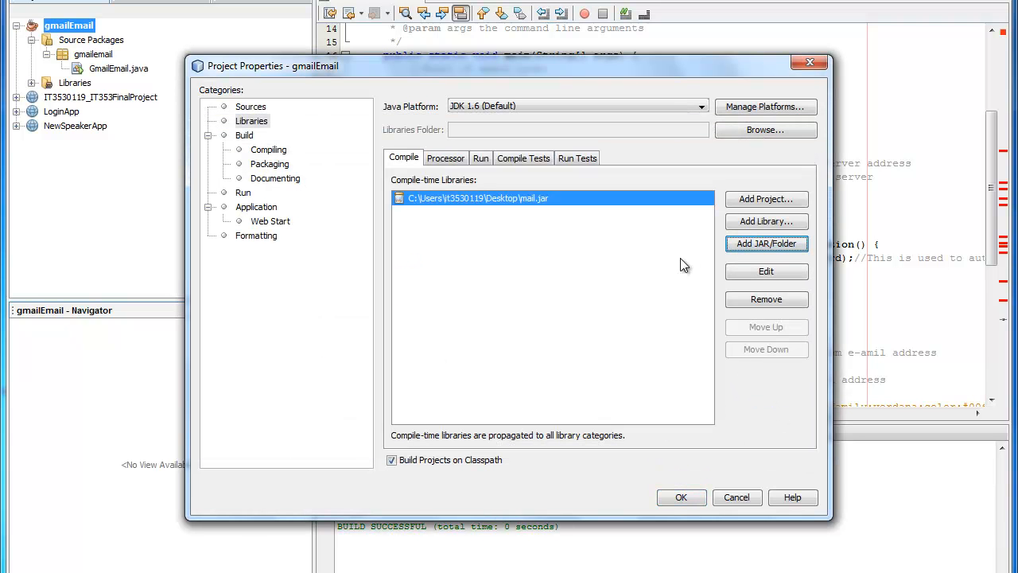
Add javaee-api-6.0.jar from the Desktop and confirm the library changes
click(765, 244)
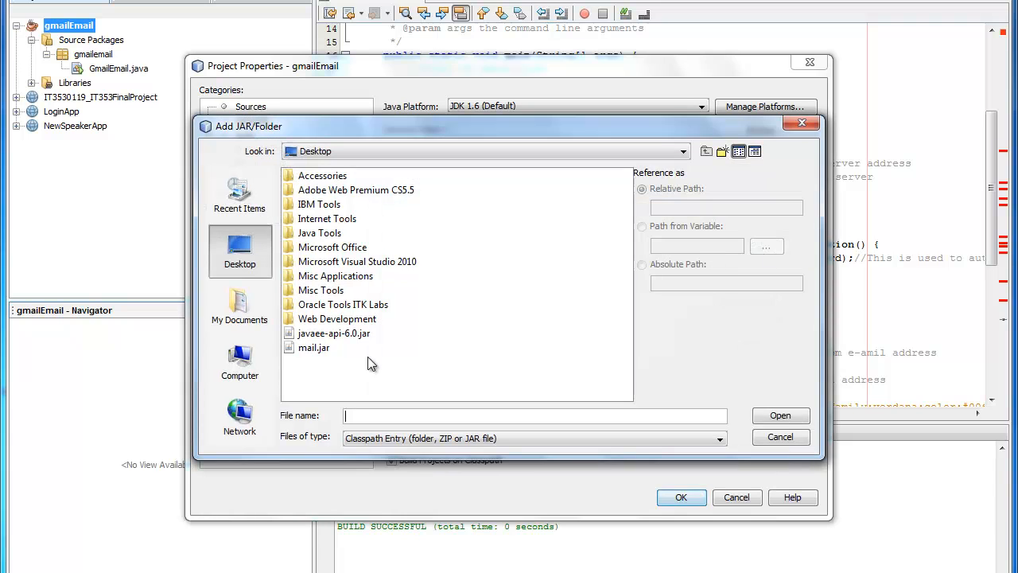
mouse_move(322, 338)
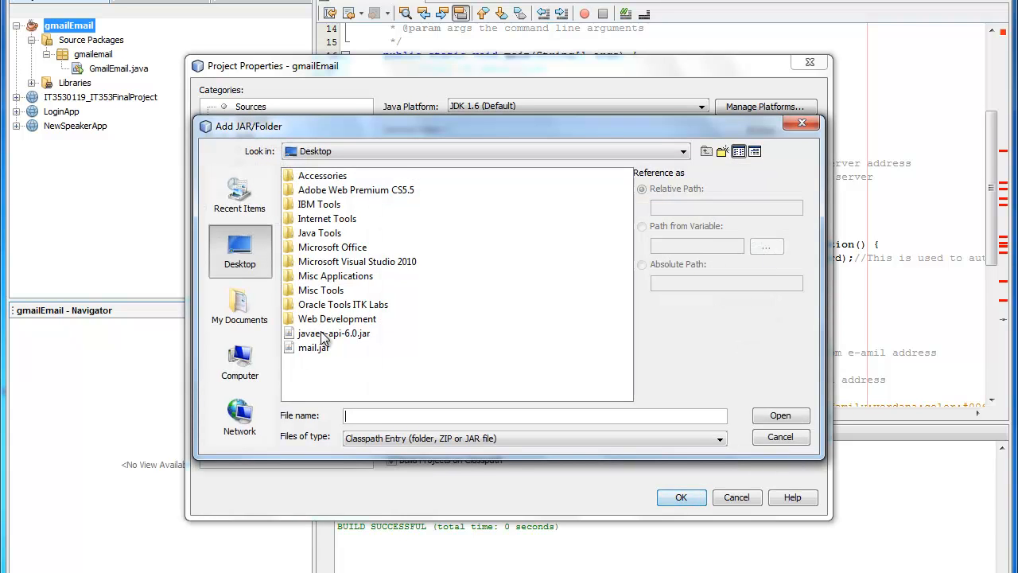
click(334, 333)
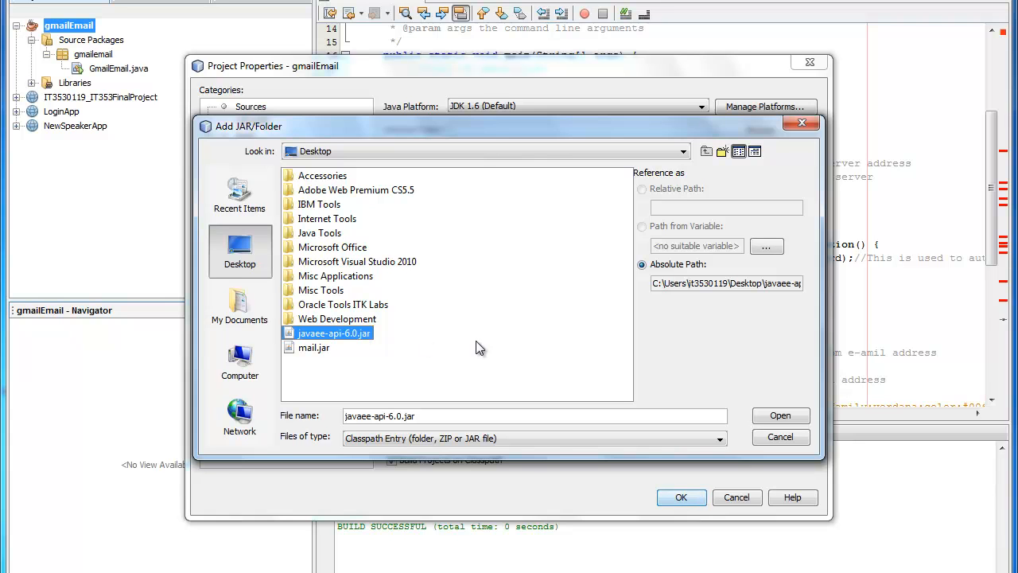
mouse_move(445, 349)
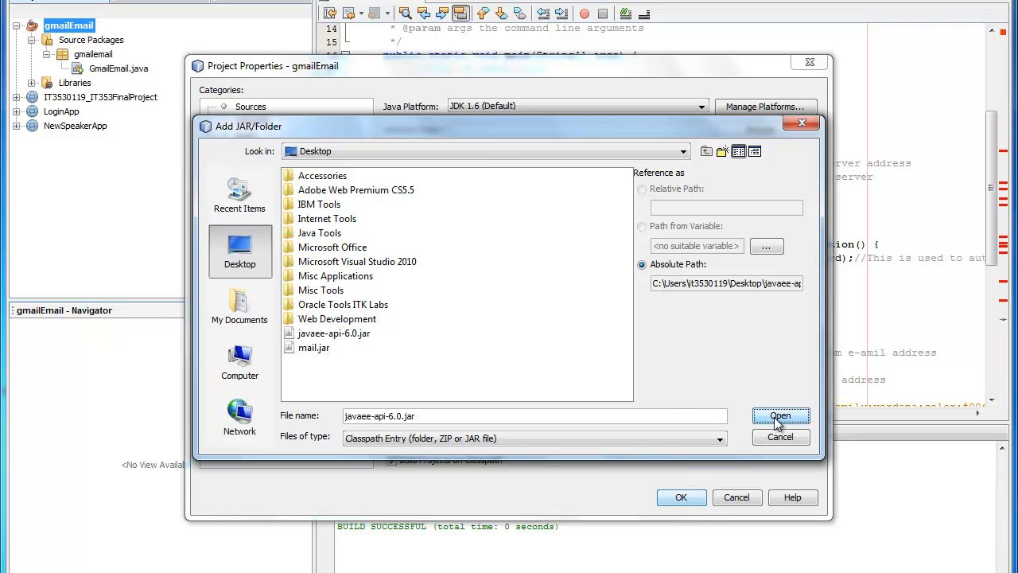
click(781, 416)
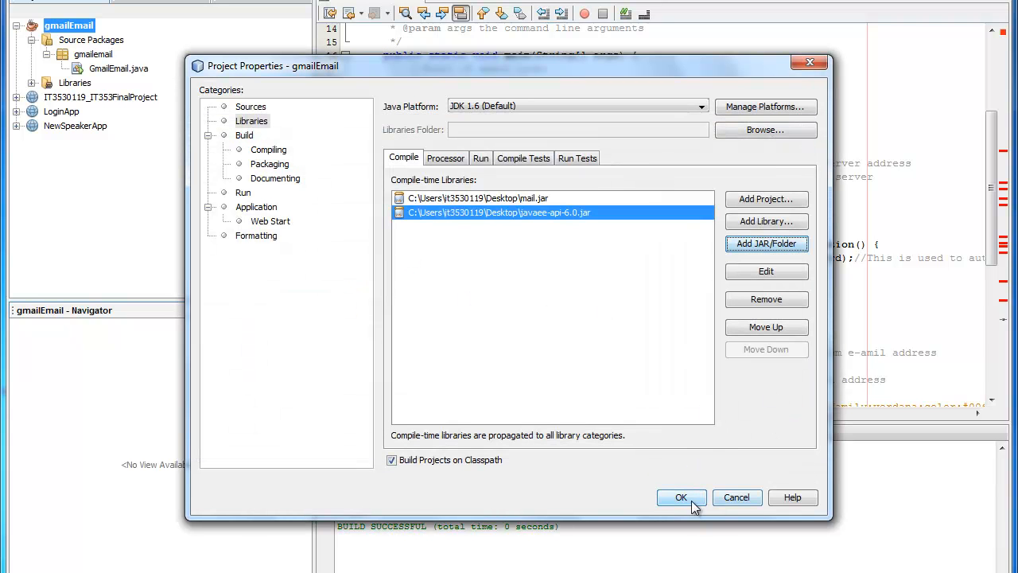
click(681, 498)
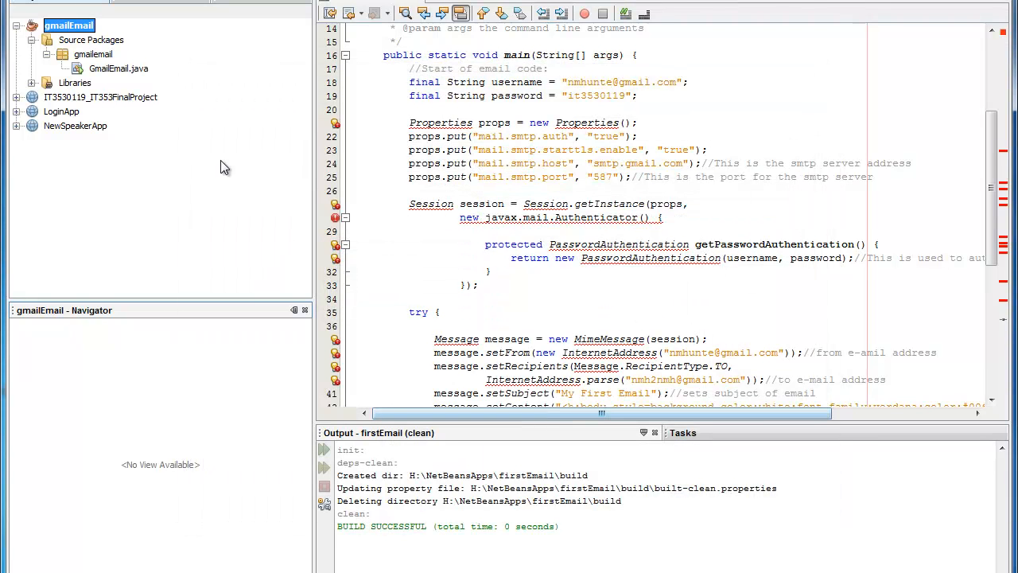
mouse_move(32, 86)
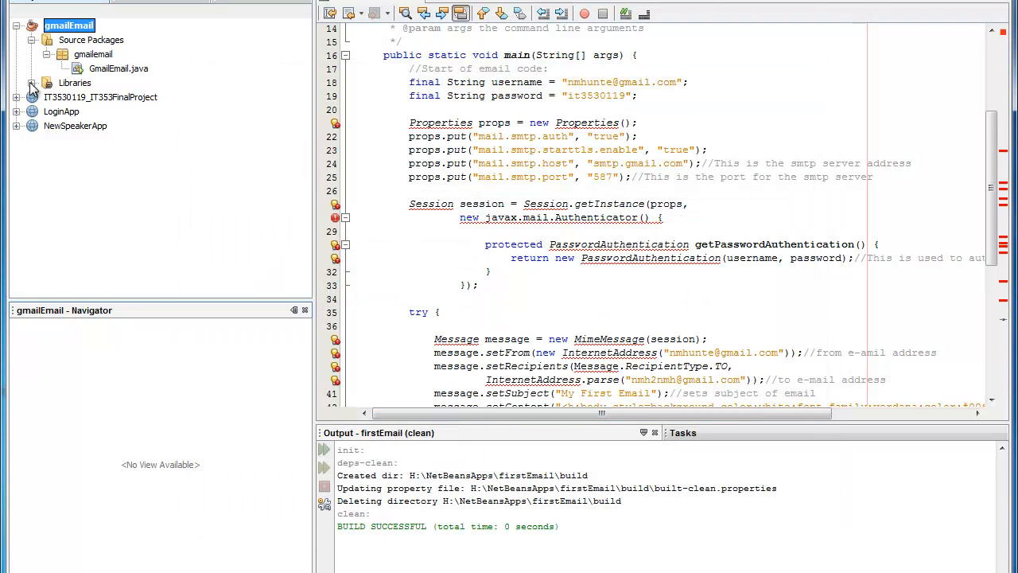
click(31, 82)
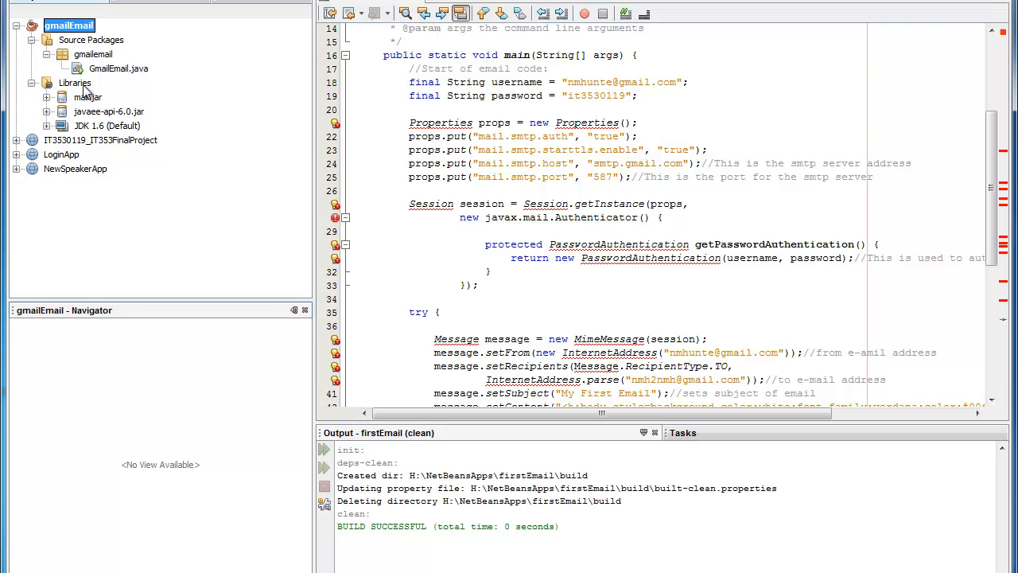
mouse_move(117, 126)
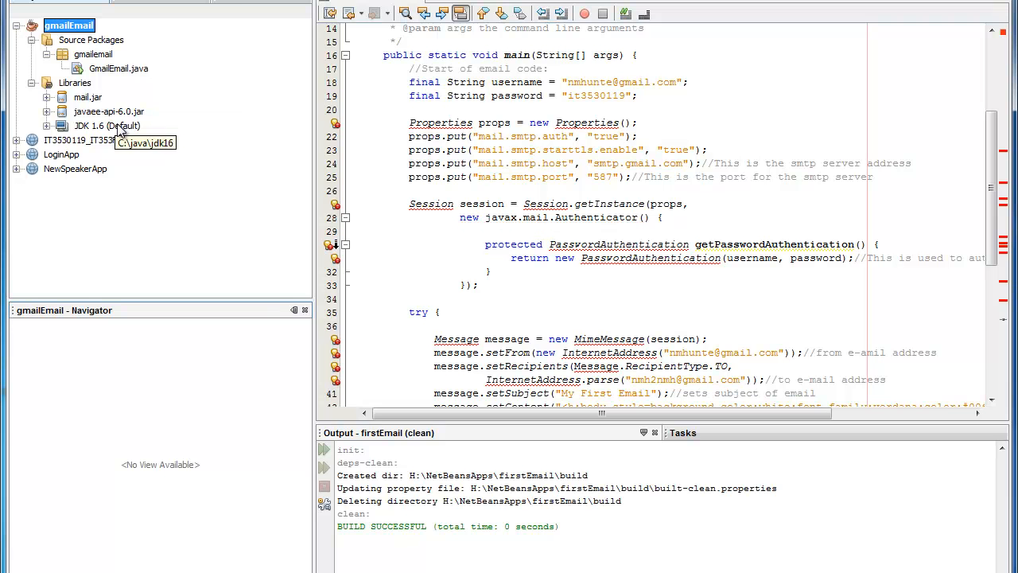
mouse_move(109, 111)
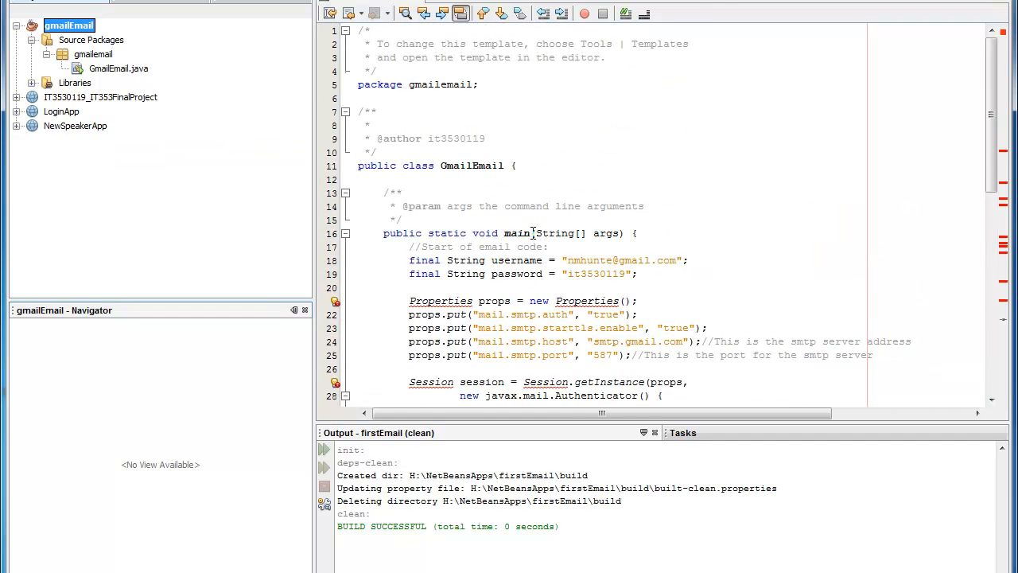
Import java.util.Properties and javax.mail.Session using the error hints
scroll(down, 3)
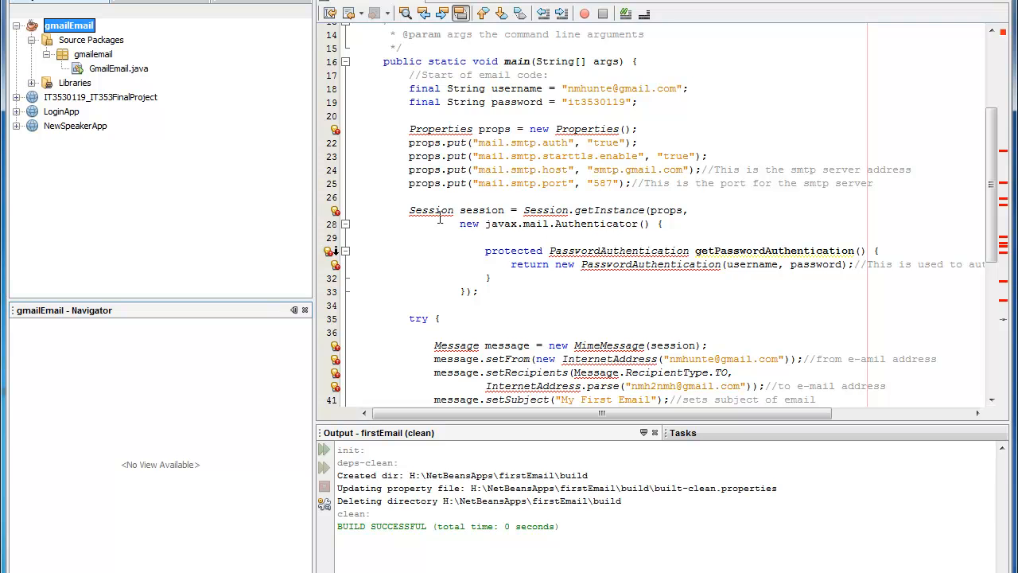
mouse_move(440, 129)
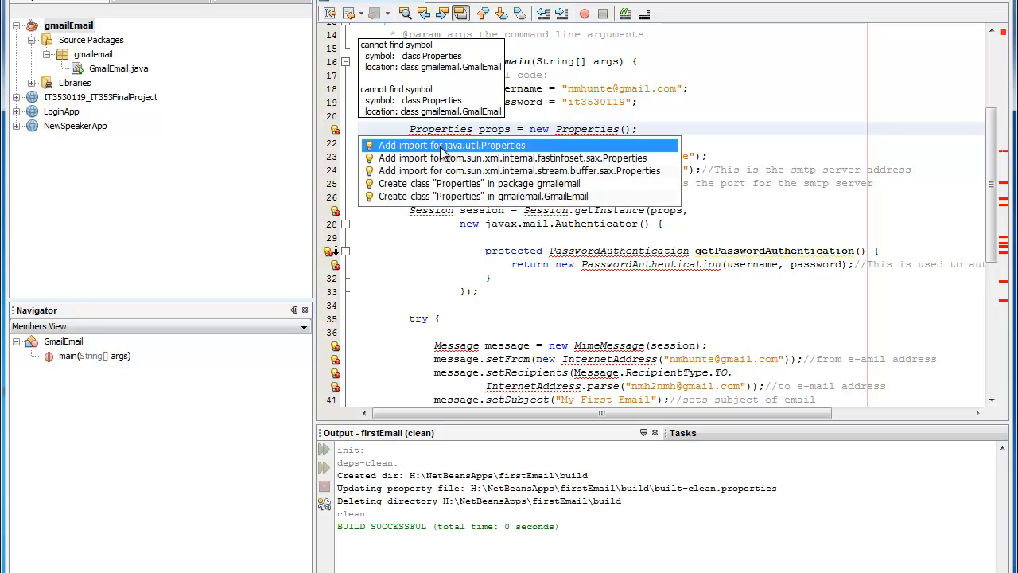
mouse_move(450, 155)
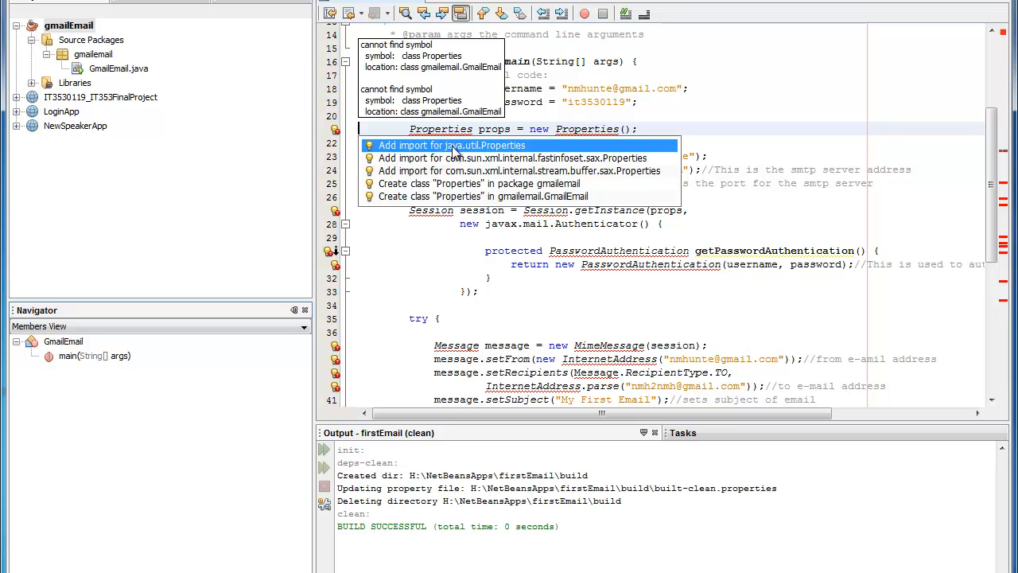
click(452, 145)
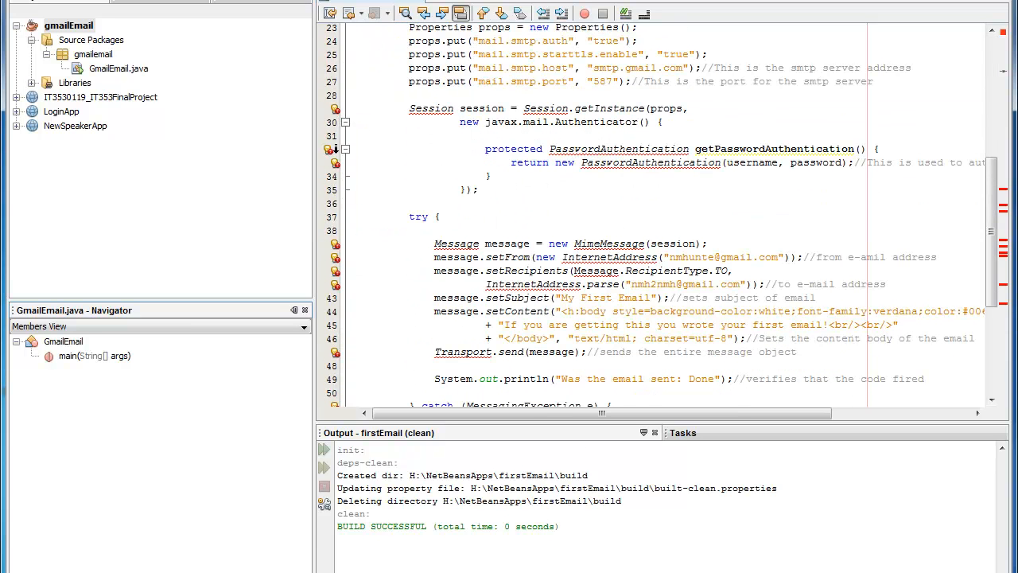
click(336, 109)
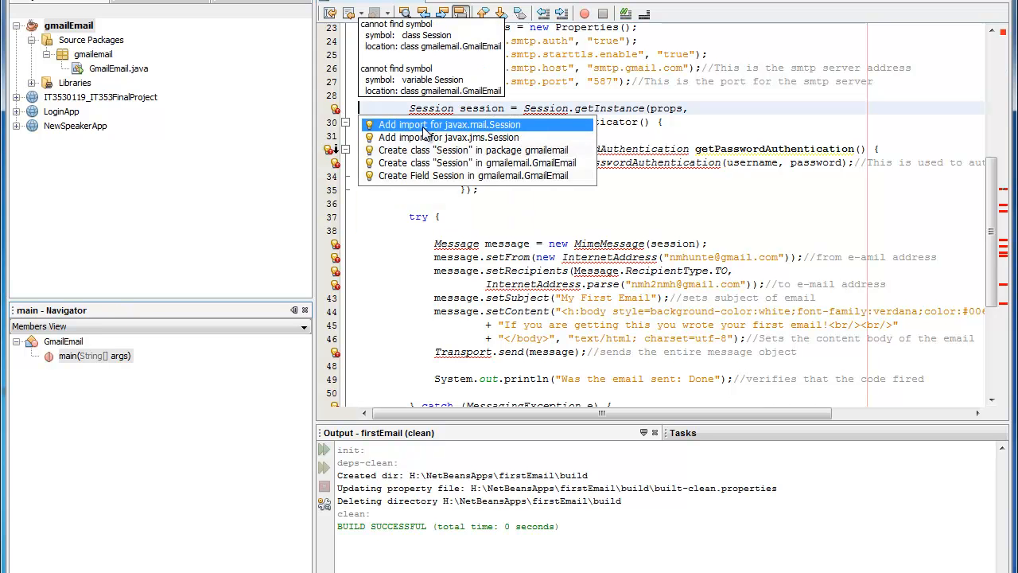
click(448, 124)
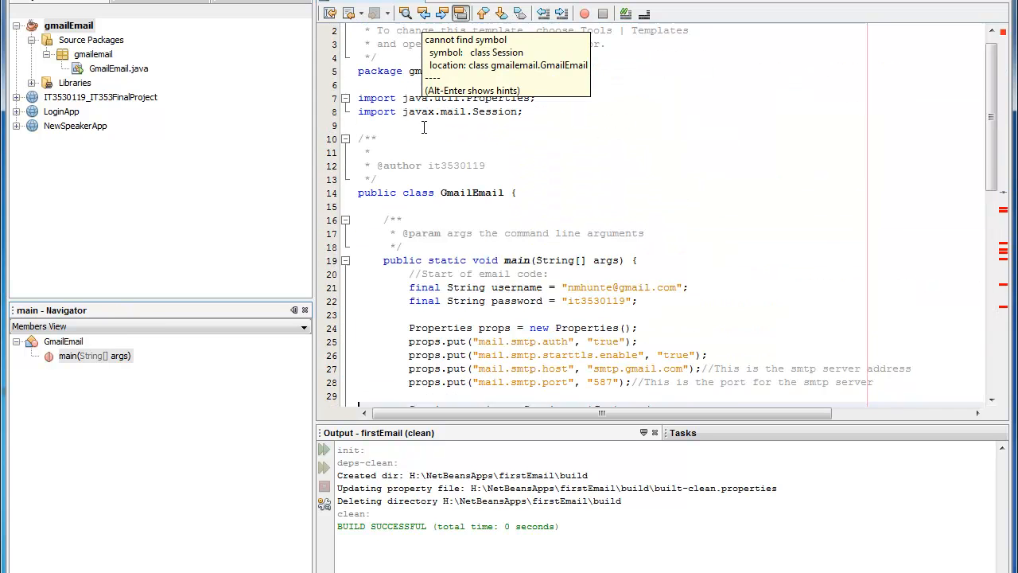
Add the remaining javax.mail imports so the MimeMessage code compiles cleanly
scroll(down, 3)
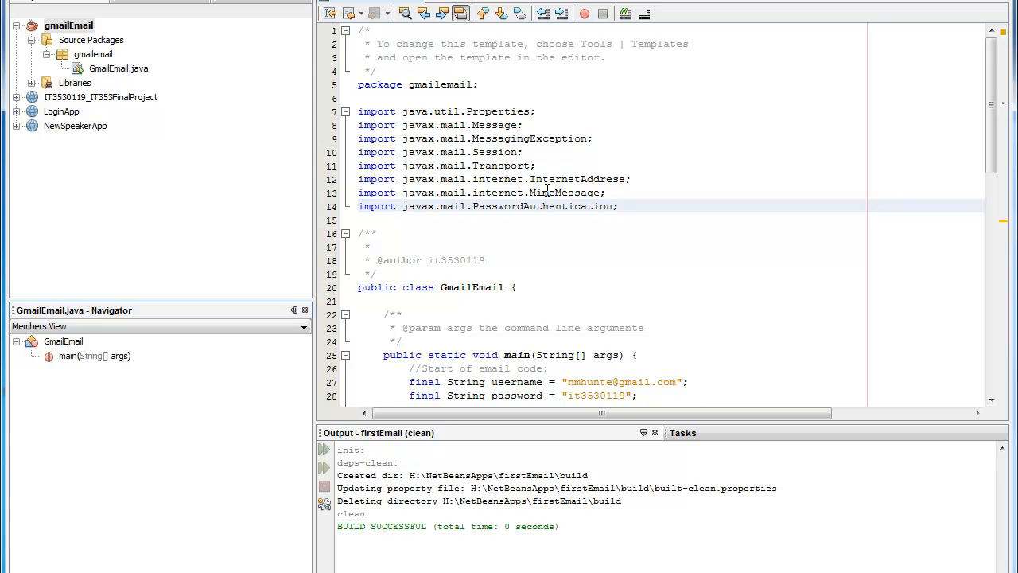
click(625, 206)
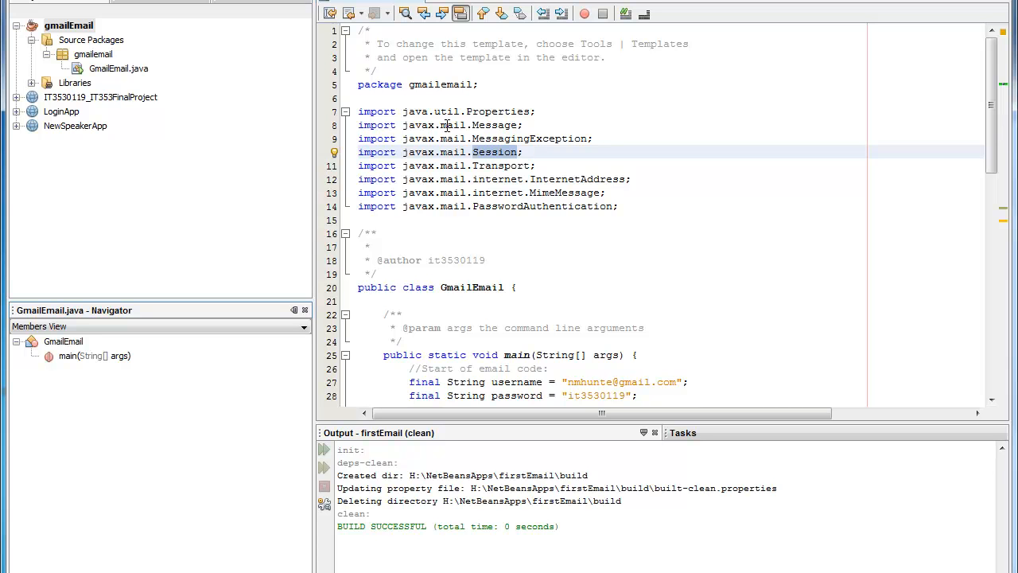
scroll(down, 3)
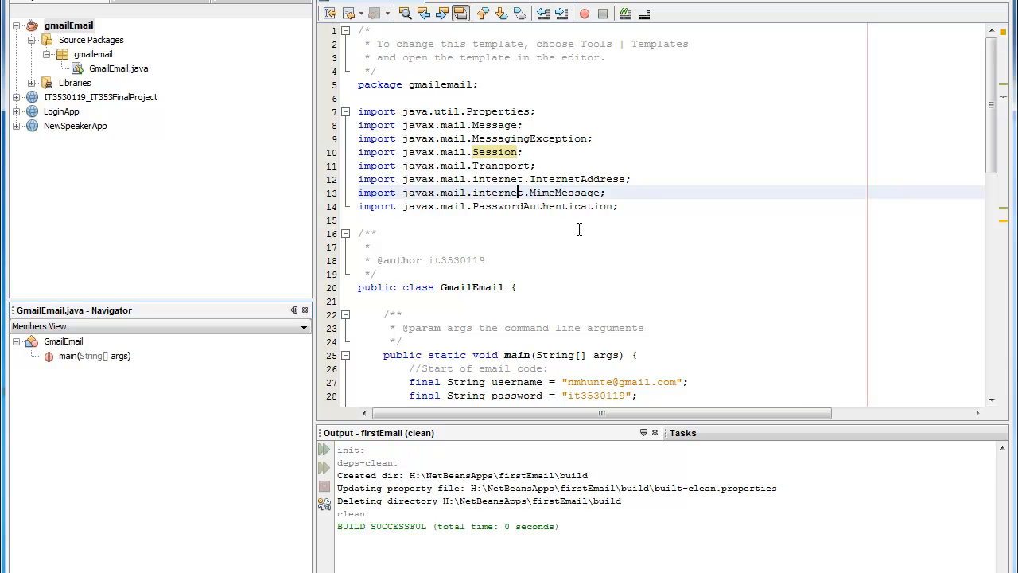
mouse_move(472, 173)
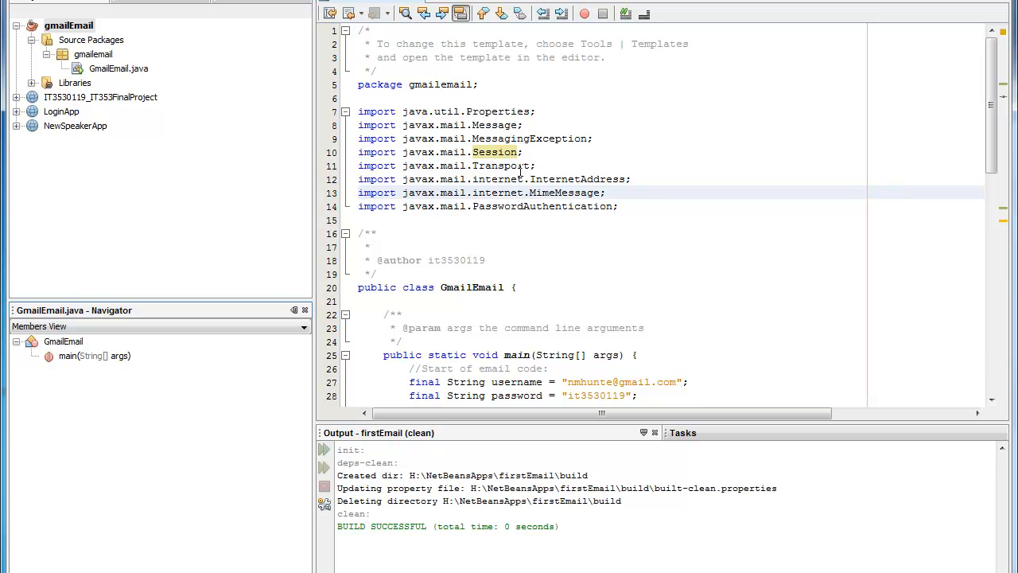
scroll(down, 3)
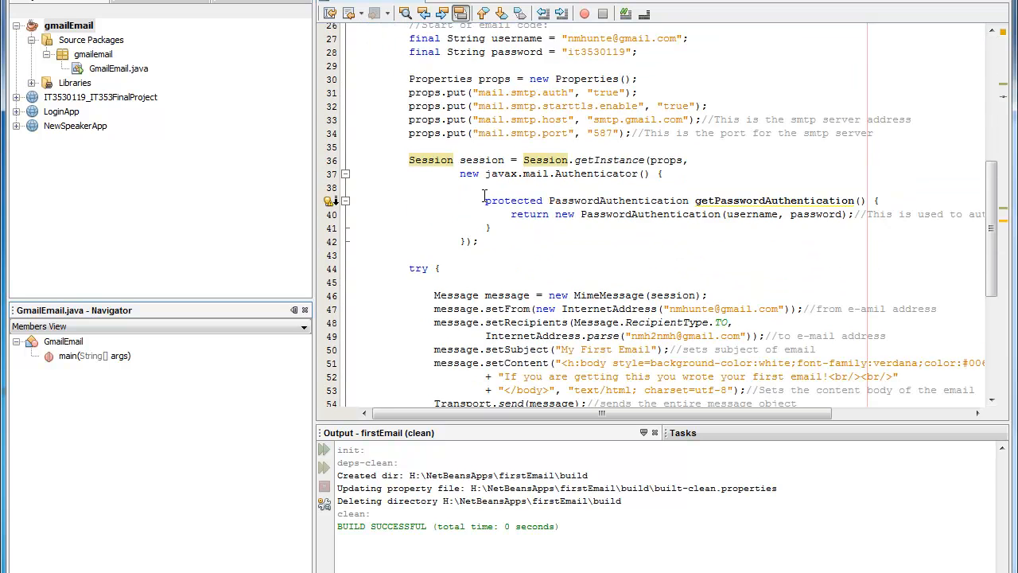
scroll(down, 3)
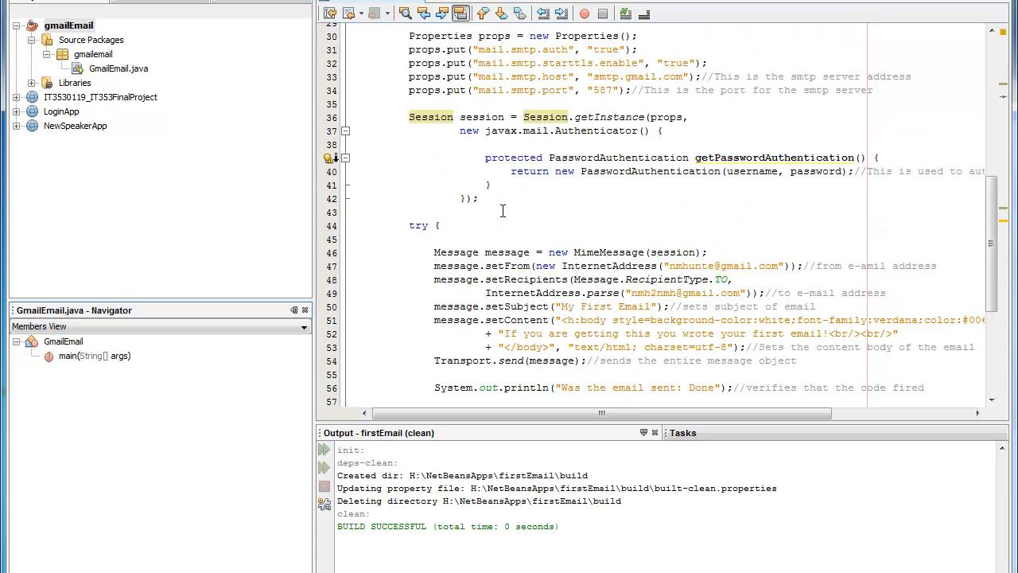
scroll(down, 3)
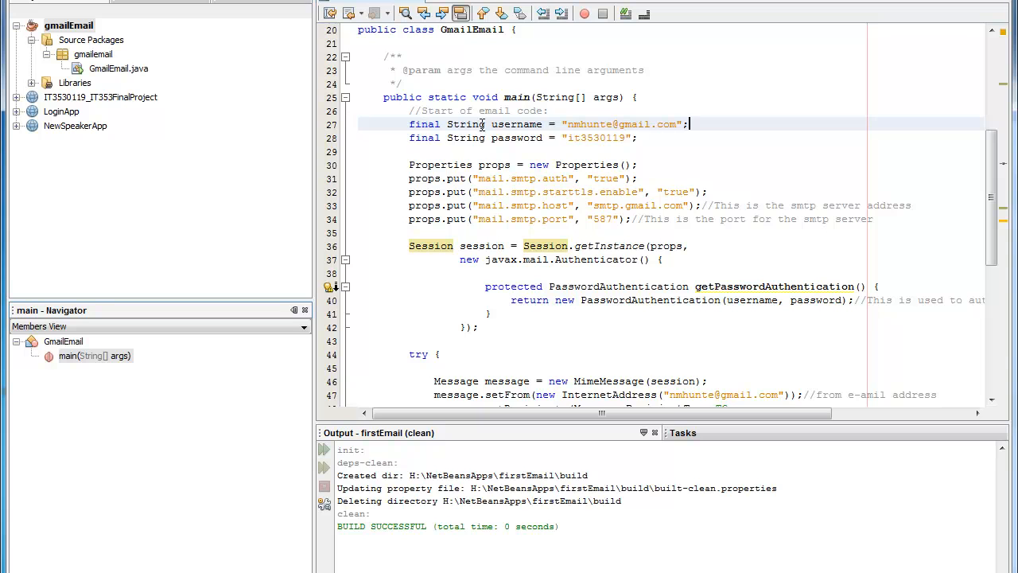
mouse_move(494, 124)
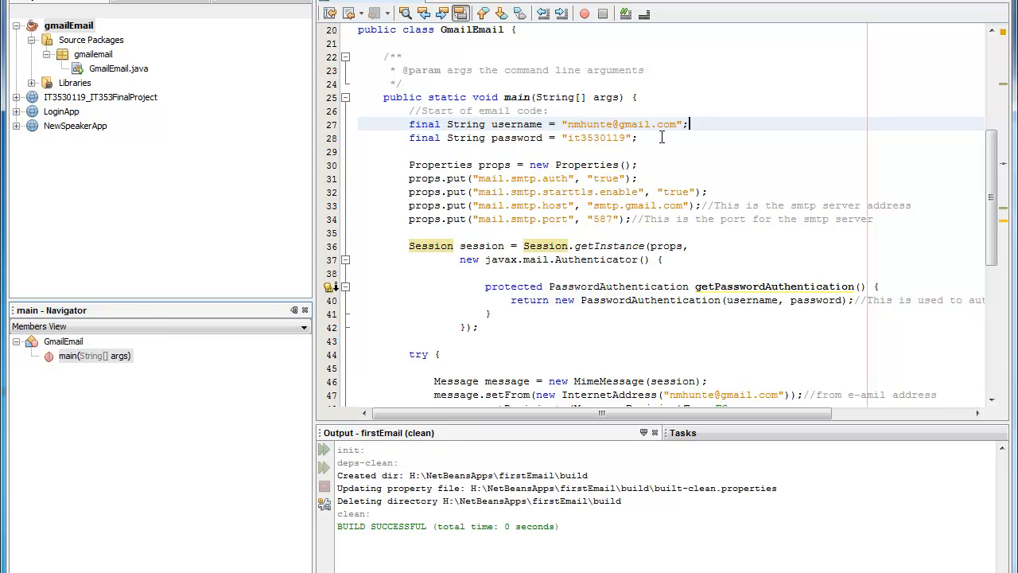
scroll(down, 3)
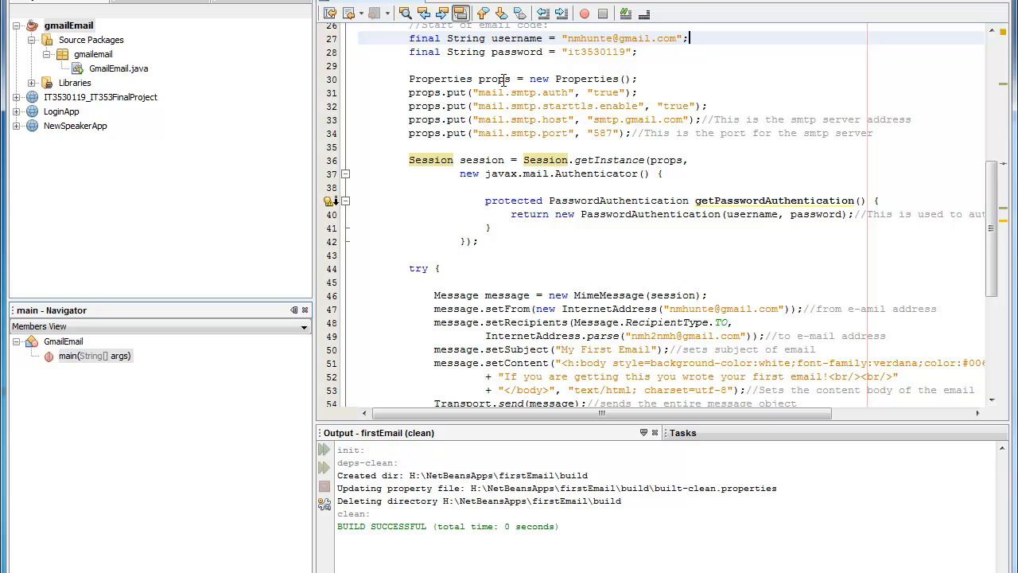
click(634, 92)
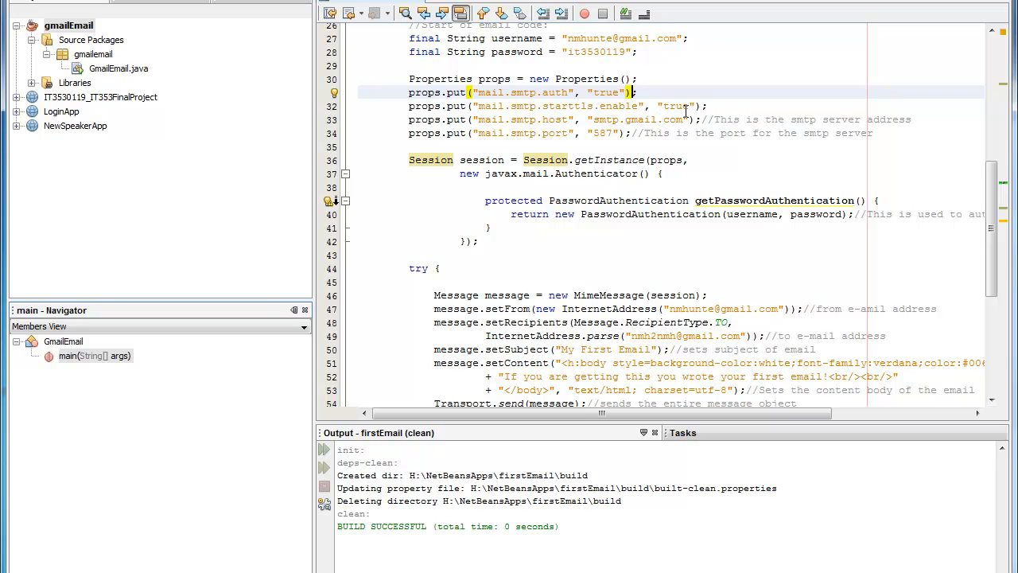
click(700, 119)
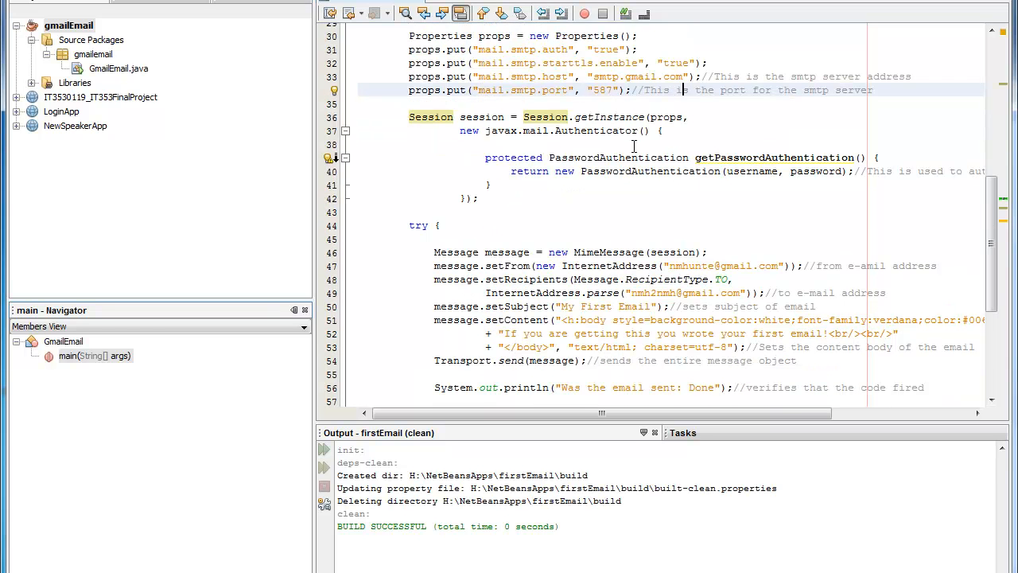
mouse_move(682, 146)
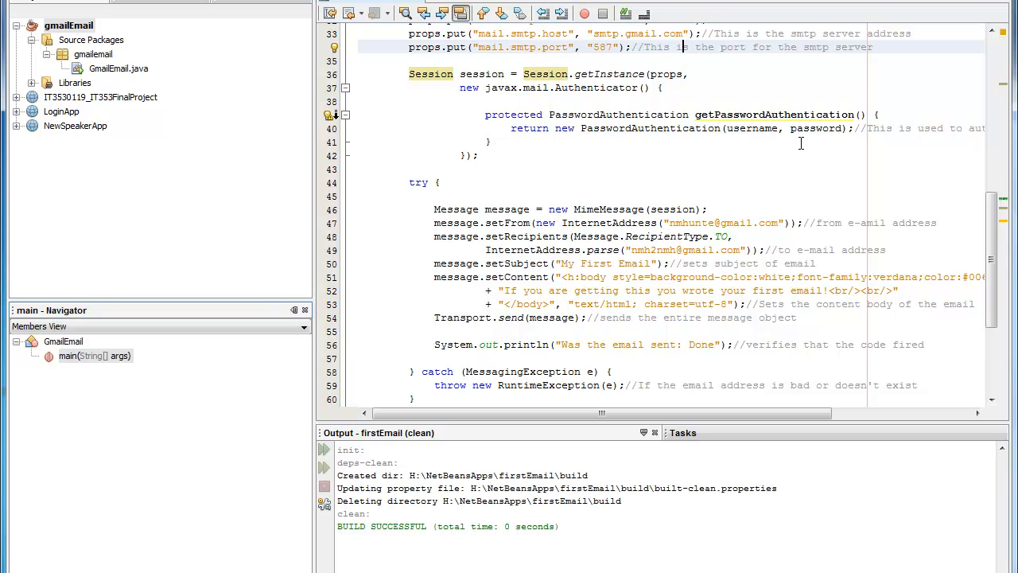
scroll(down, 3)
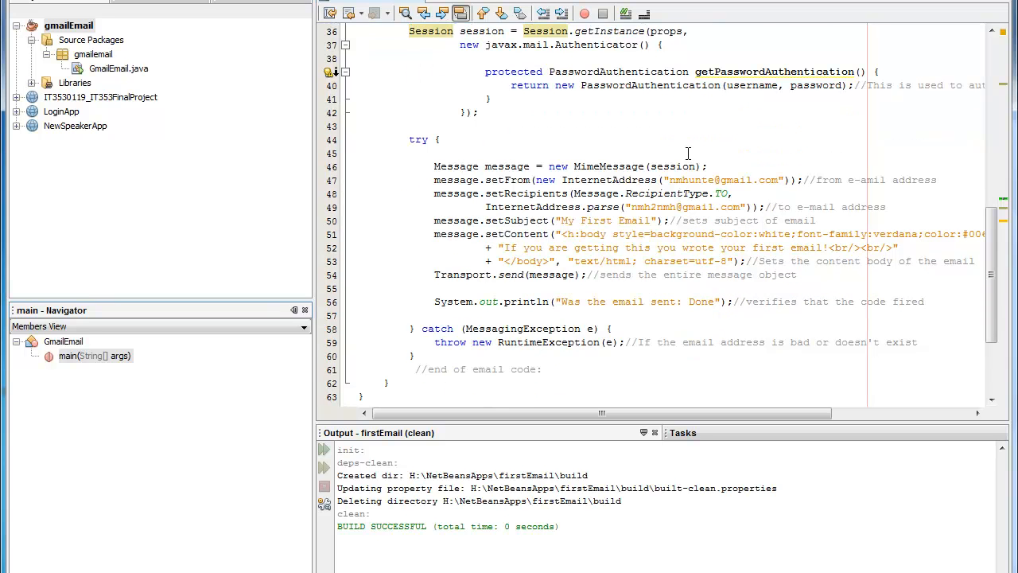
scroll(down, 3)
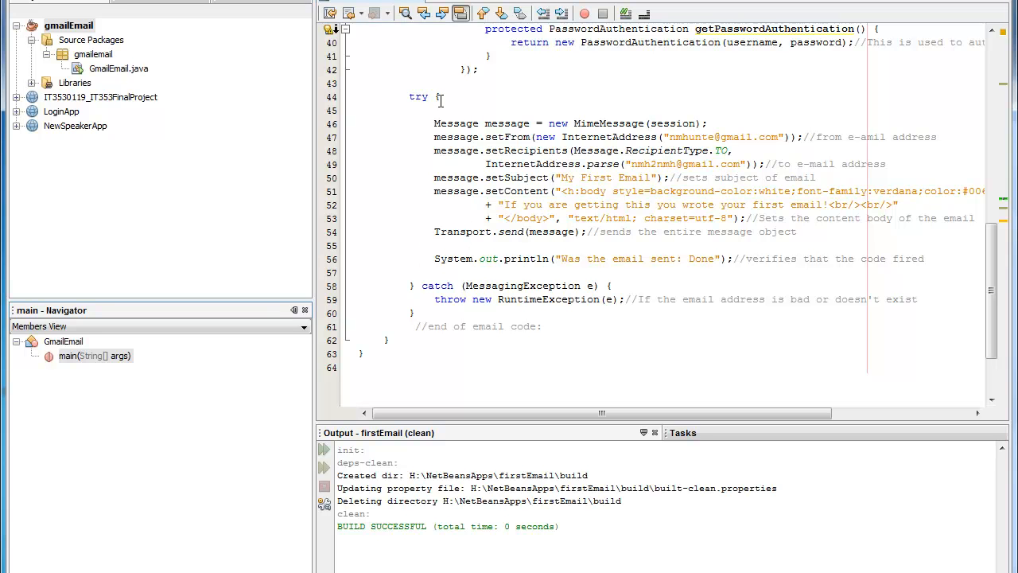
mouse_move(570, 273)
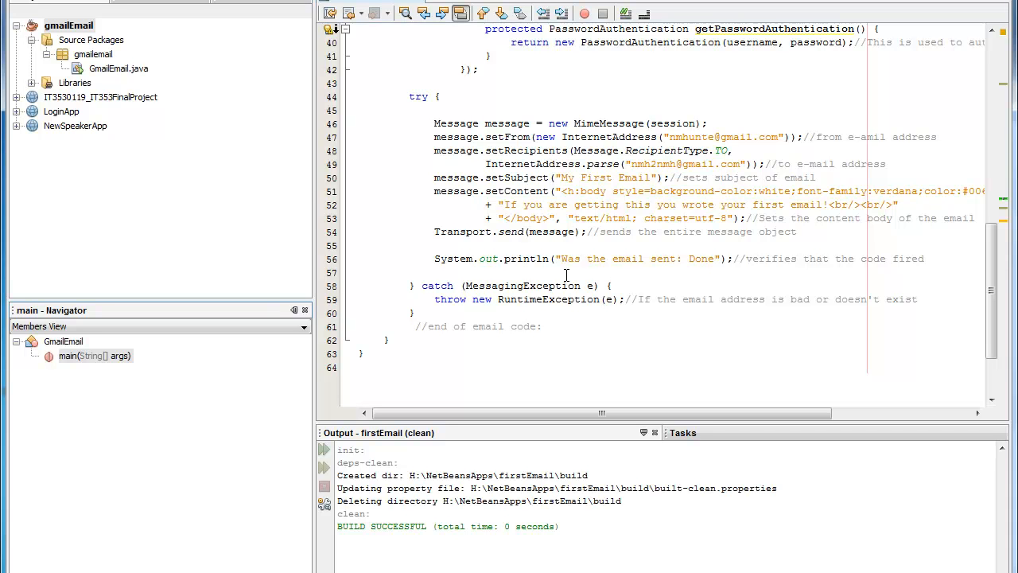
mouse_move(566, 302)
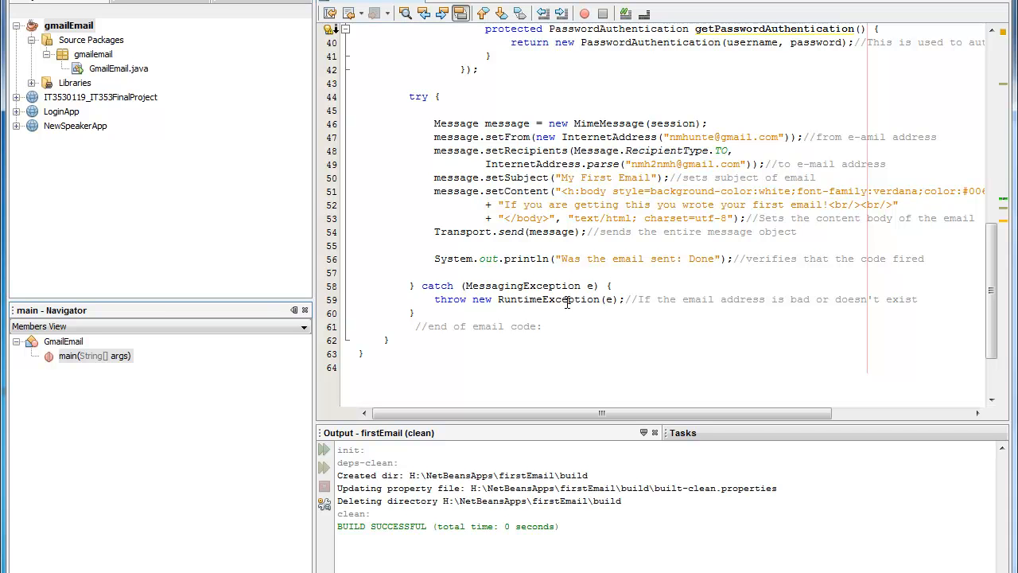
mouse_move(611, 308)
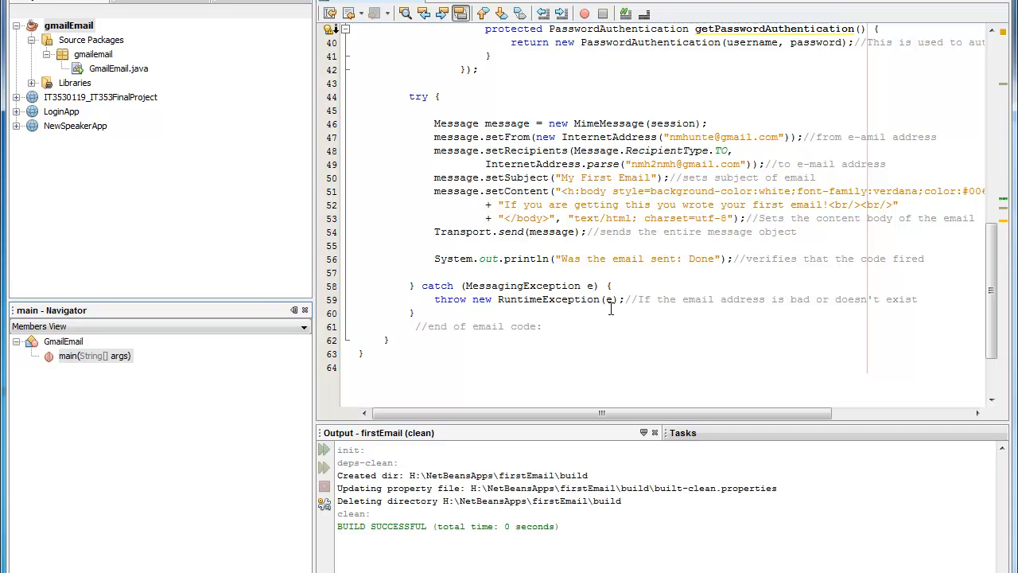
mouse_move(647, 307)
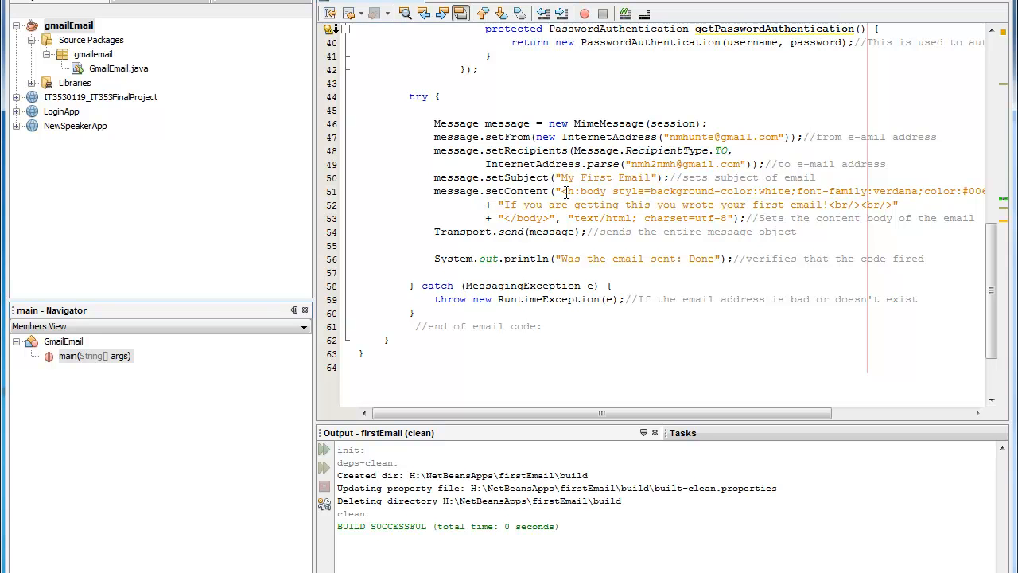
mouse_move(760, 147)
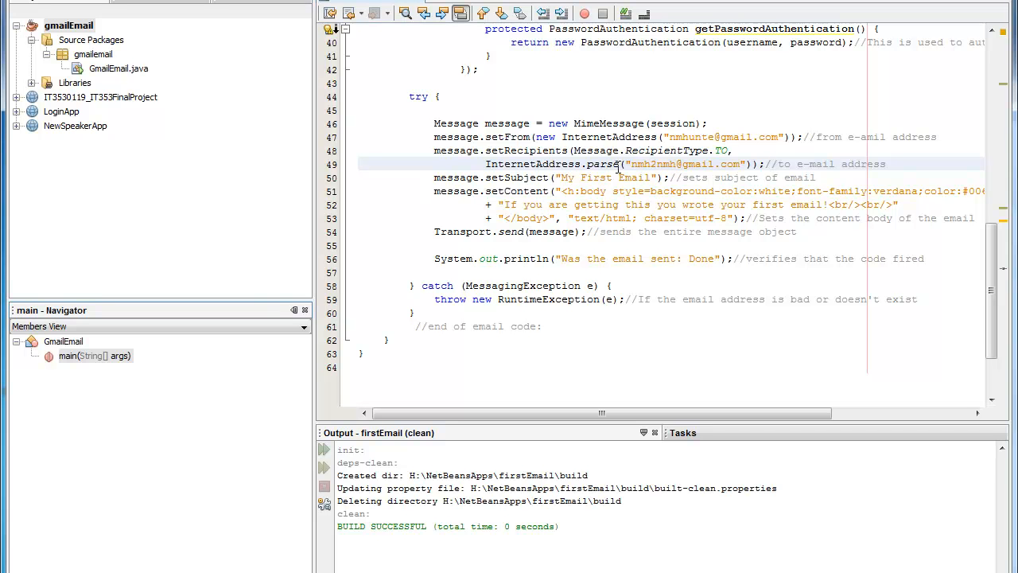
mouse_move(643, 164)
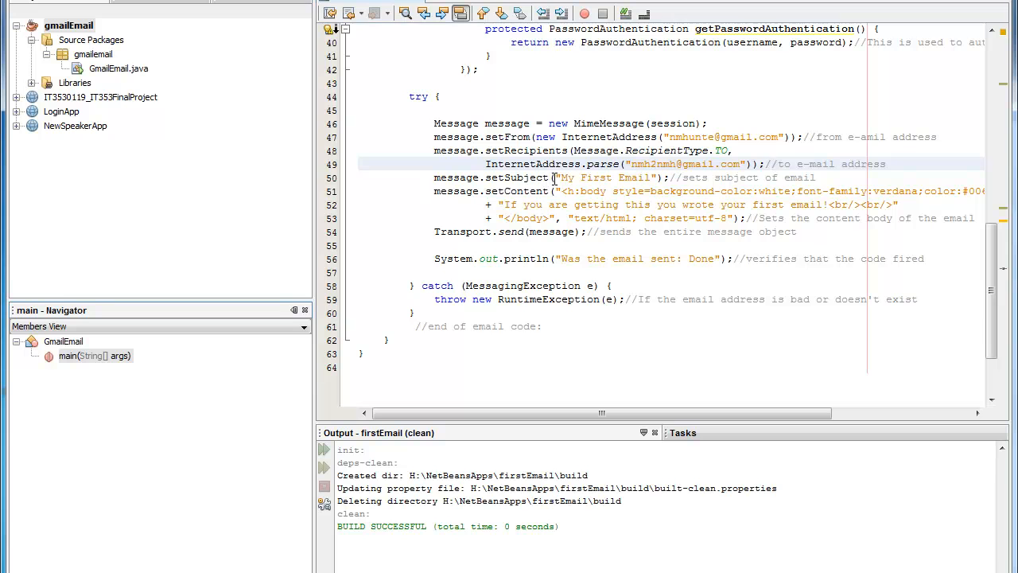
mouse_move(585, 179)
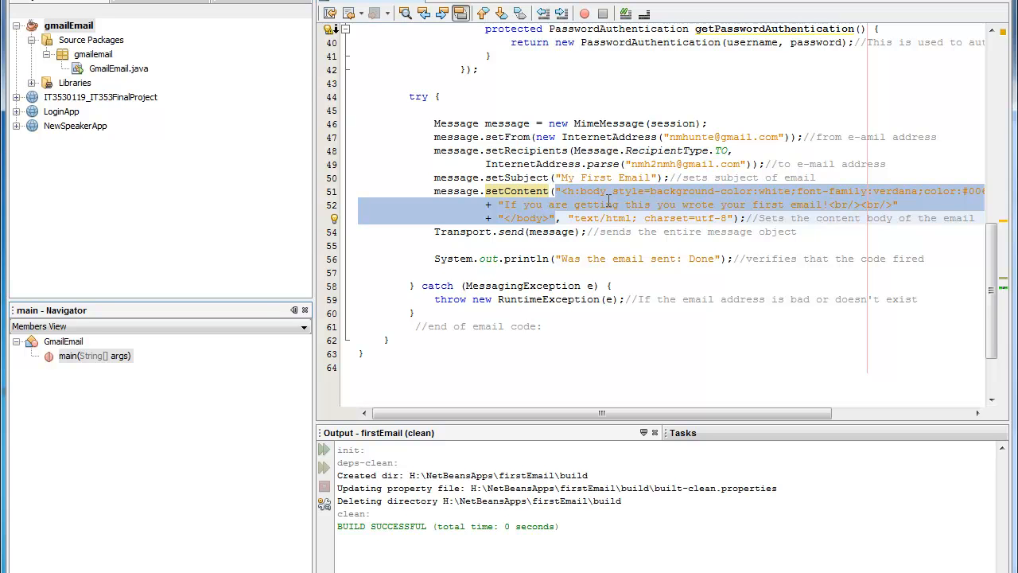
click(559, 218)
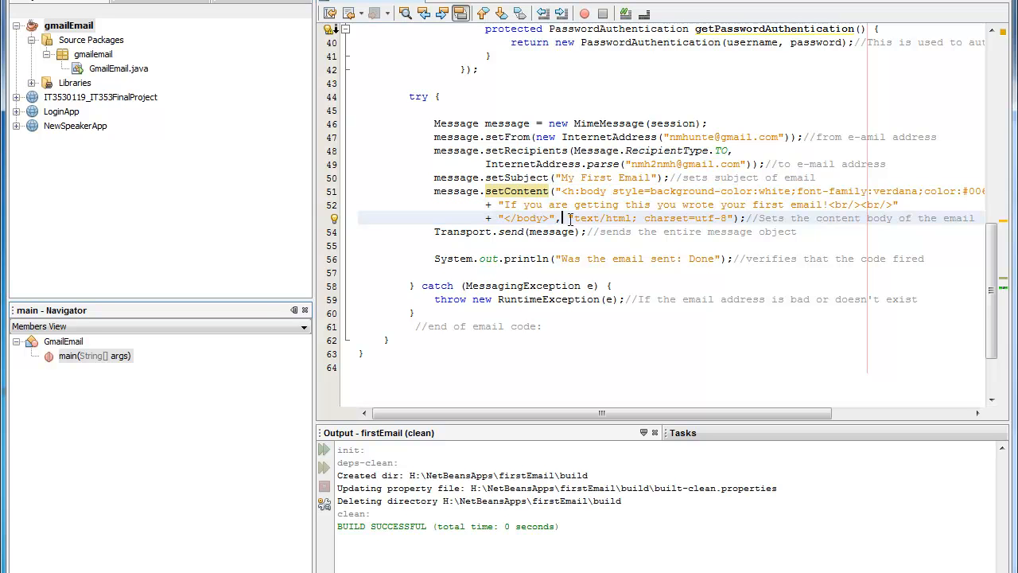
double_click(601, 218)
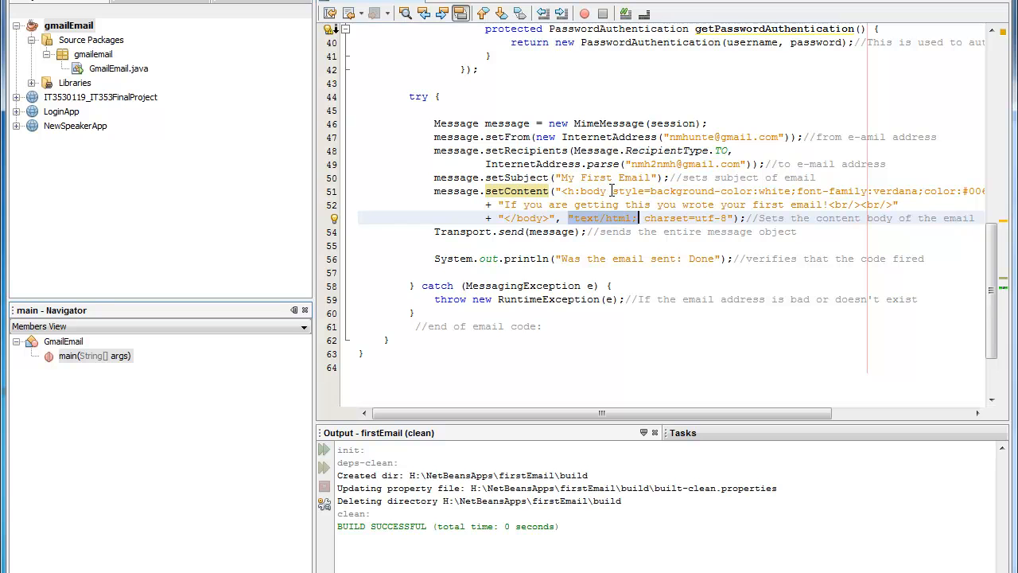
mouse_move(617, 211)
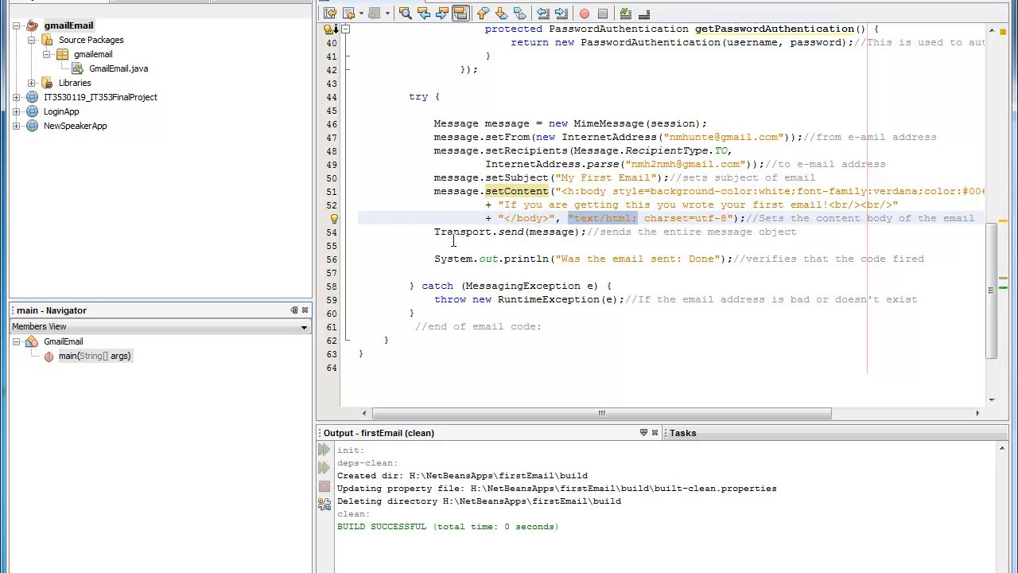
mouse_move(557, 233)
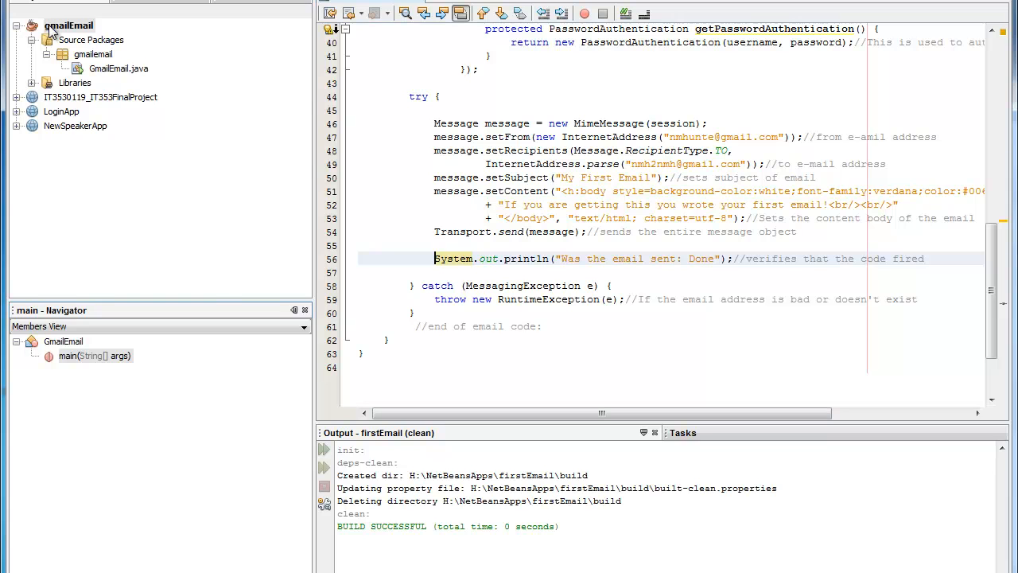
Run the gmailEmail project and view its 'Was the email sent: Done' output
right_click(68, 25)
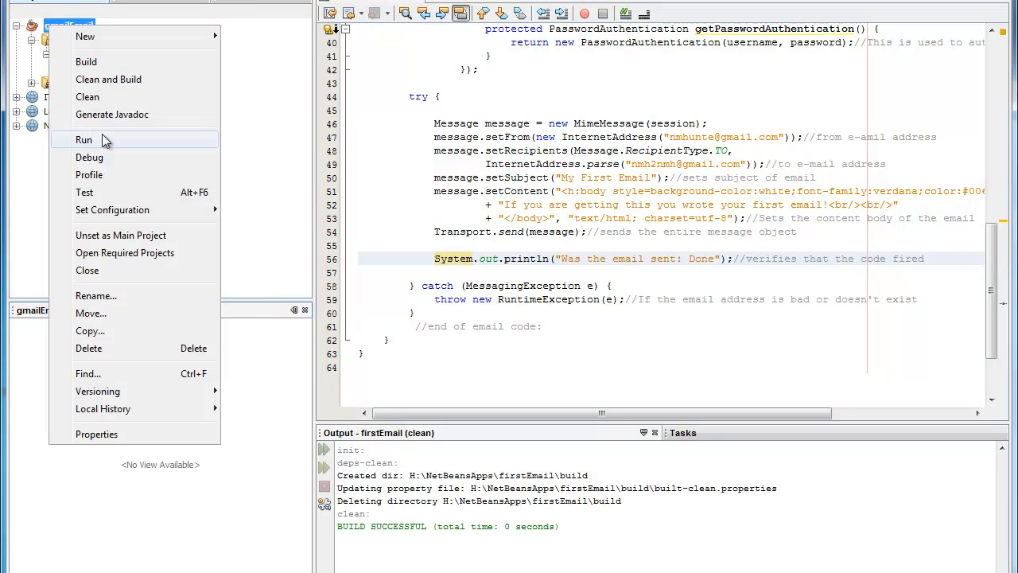
click(83, 139)
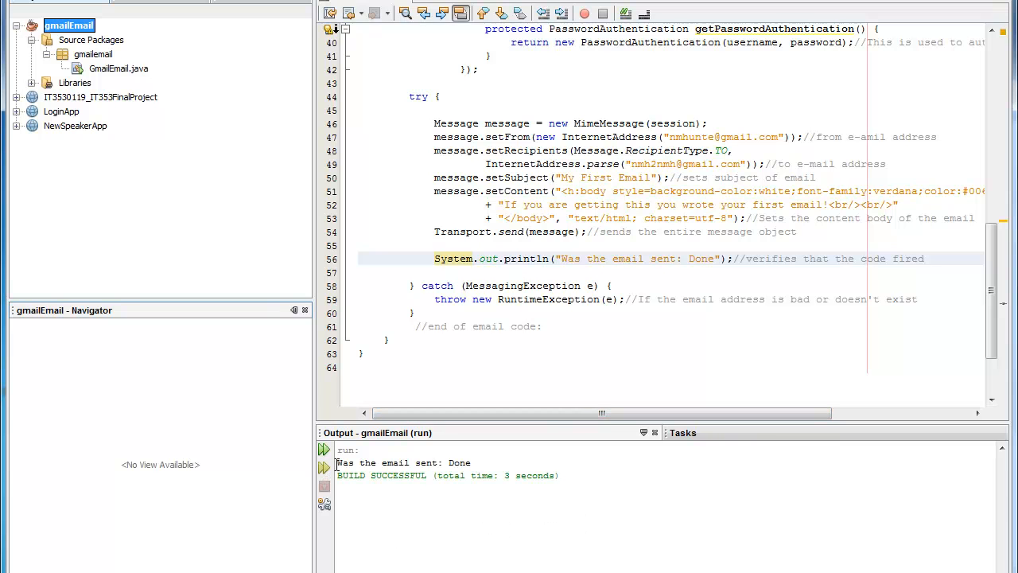
double_click(402, 463)
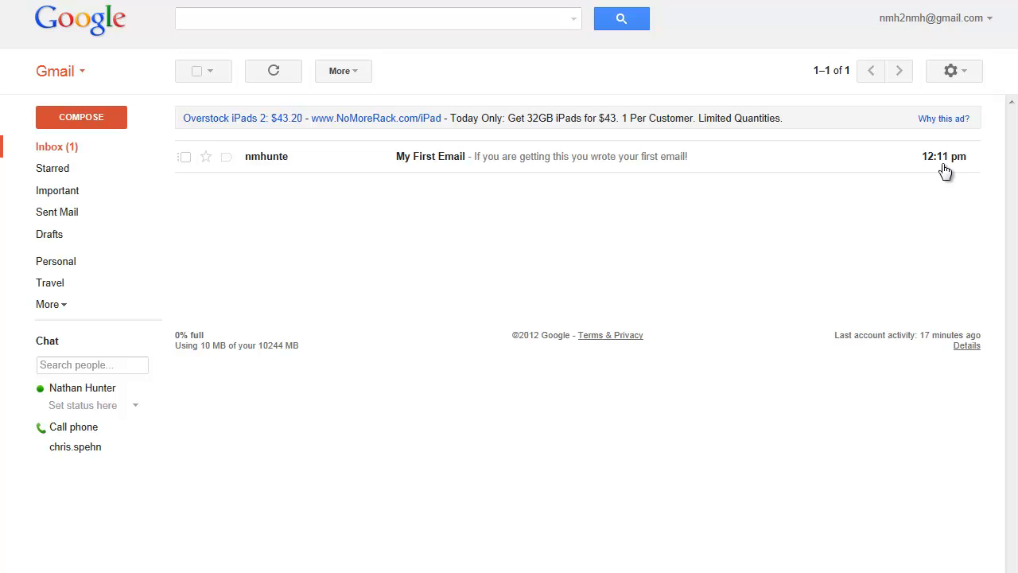
mouse_move(441, 214)
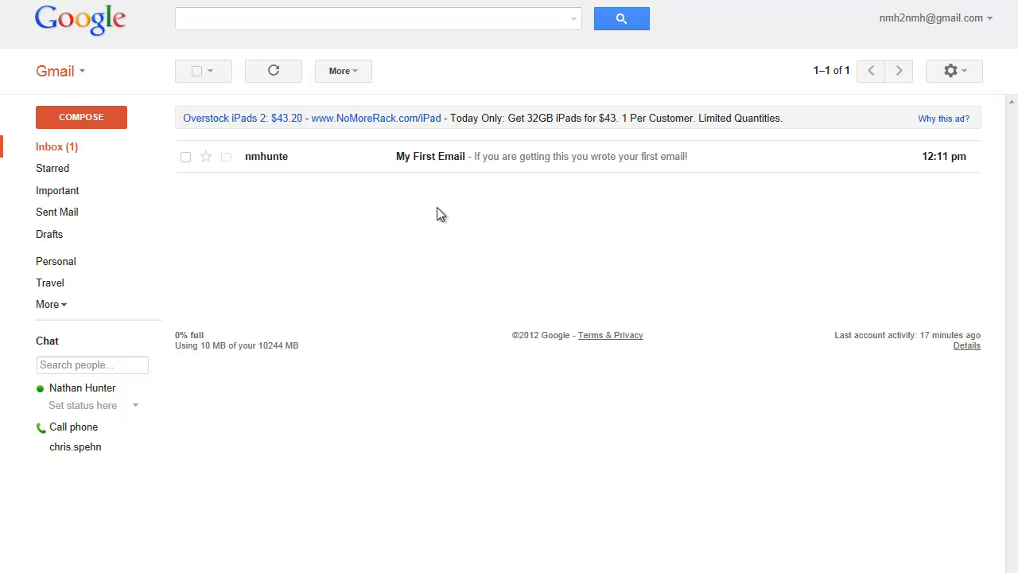
mouse_move(426, 167)
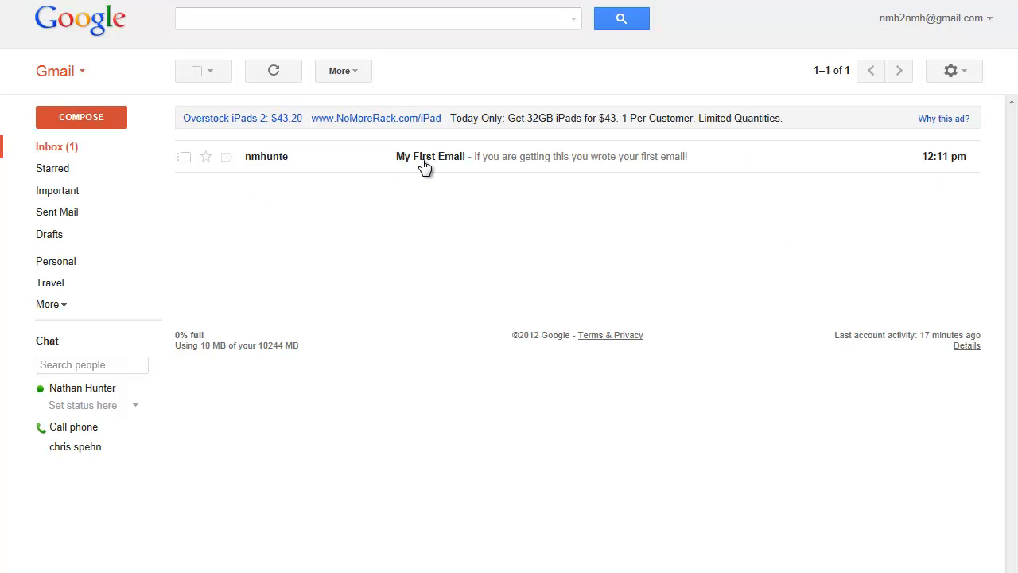
Open 'My First Email' in the Gmail inbox to read its body text
click(431, 156)
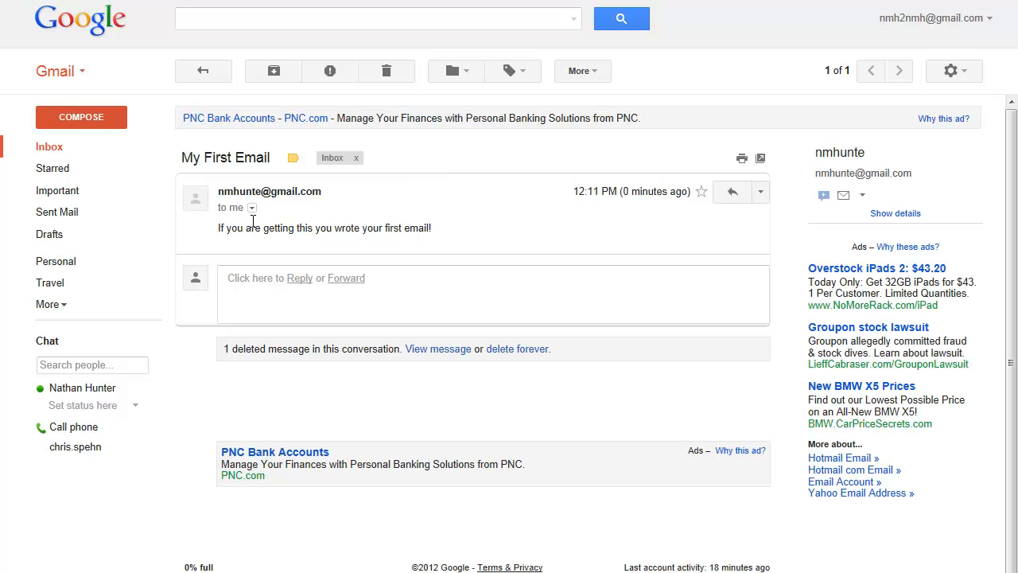
mouse_move(288, 227)
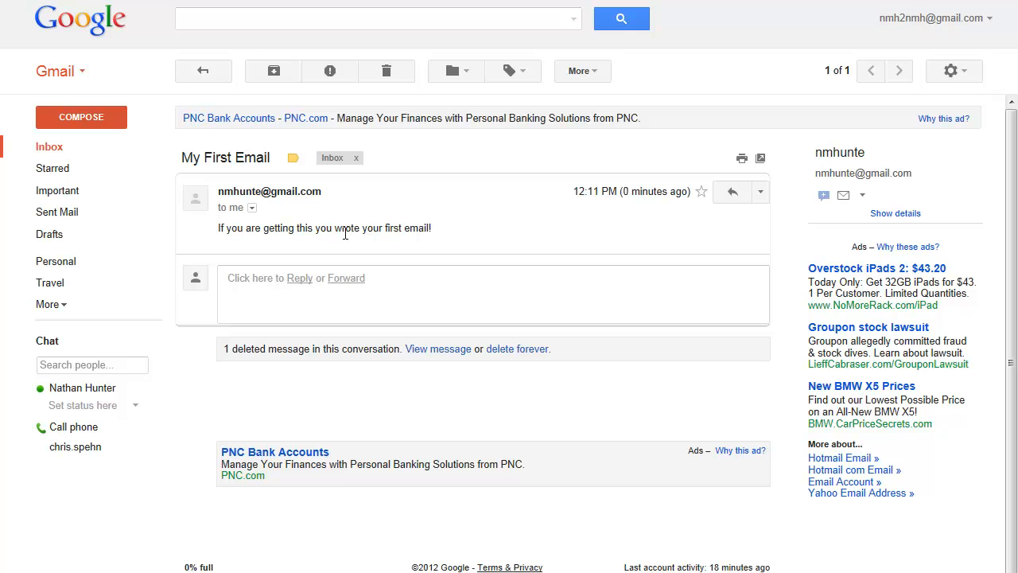
mouse_move(517, 232)
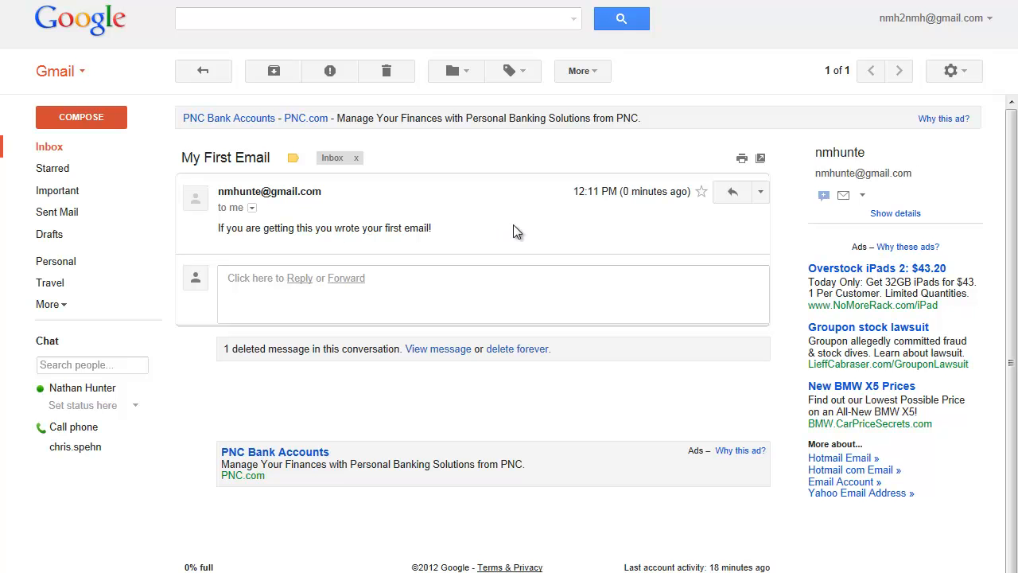